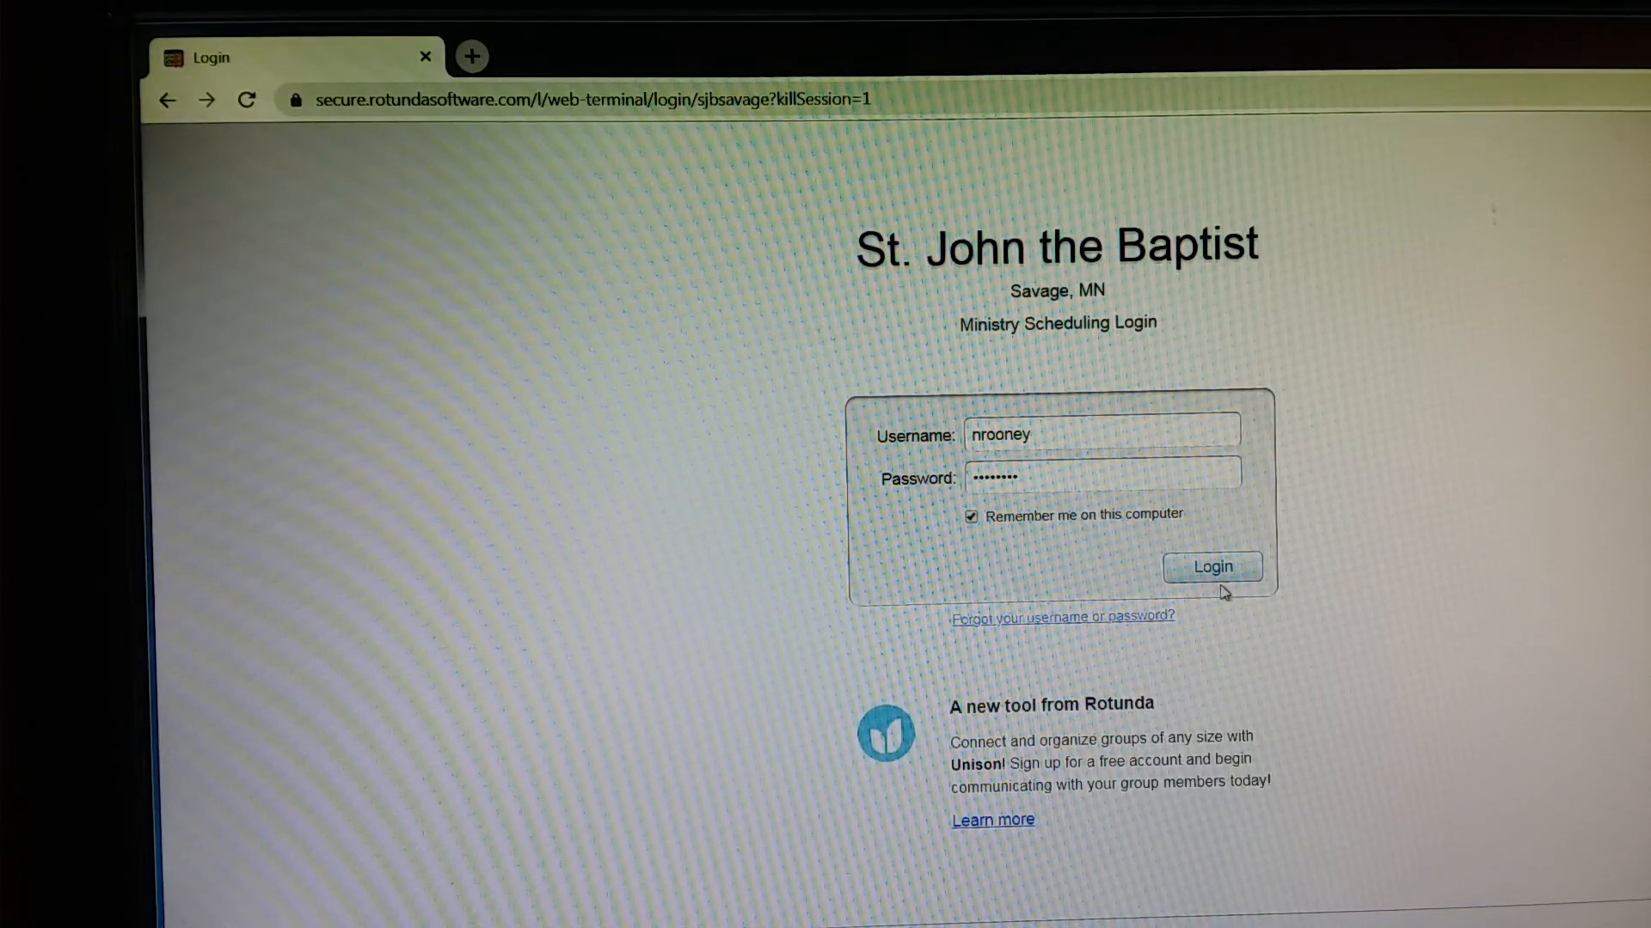
- Log in to the parish scheduling account with the saved credentials
click(1212, 568)
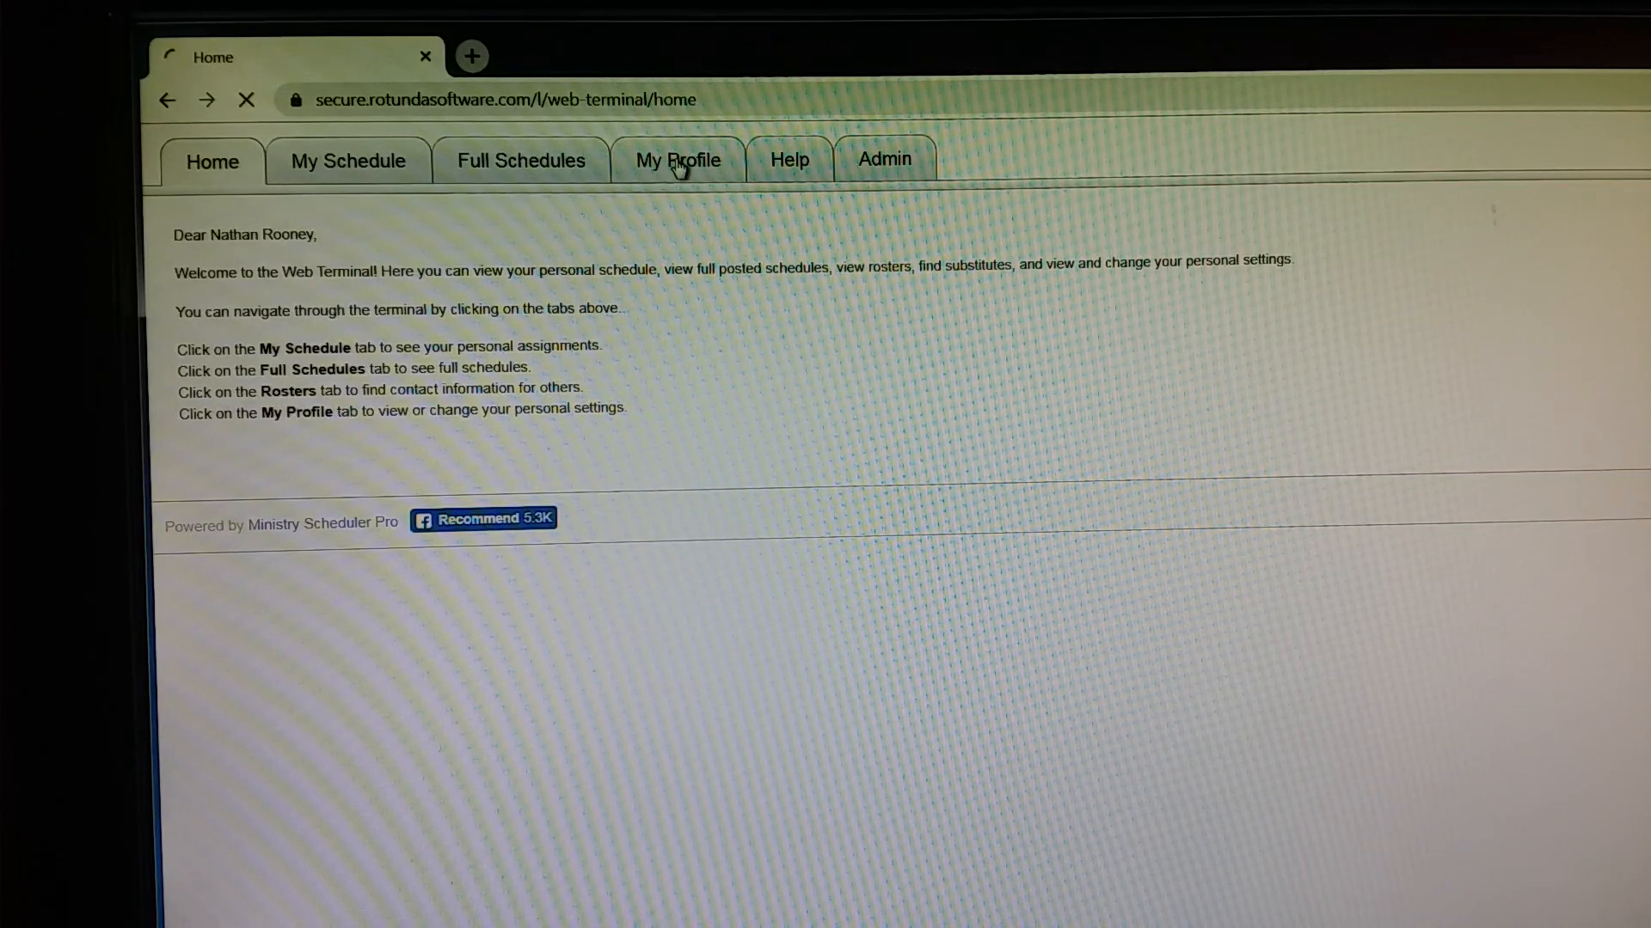
- Go to My Profile to view general information and scheduling preferences
click(678, 160)
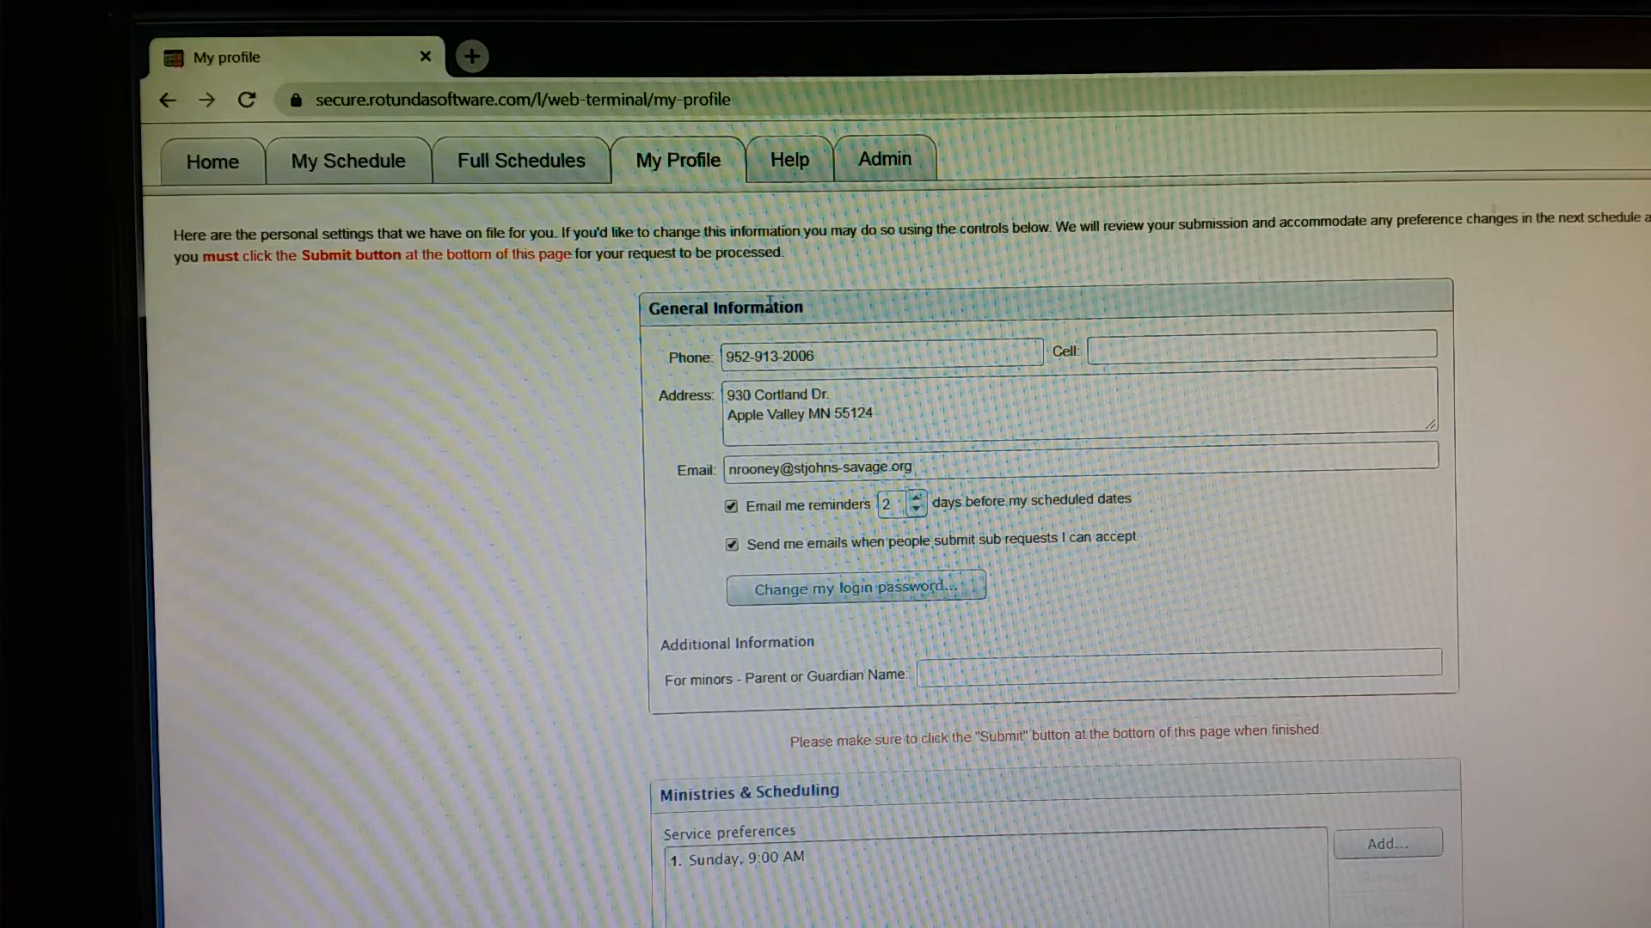
mouse_move(834, 313)
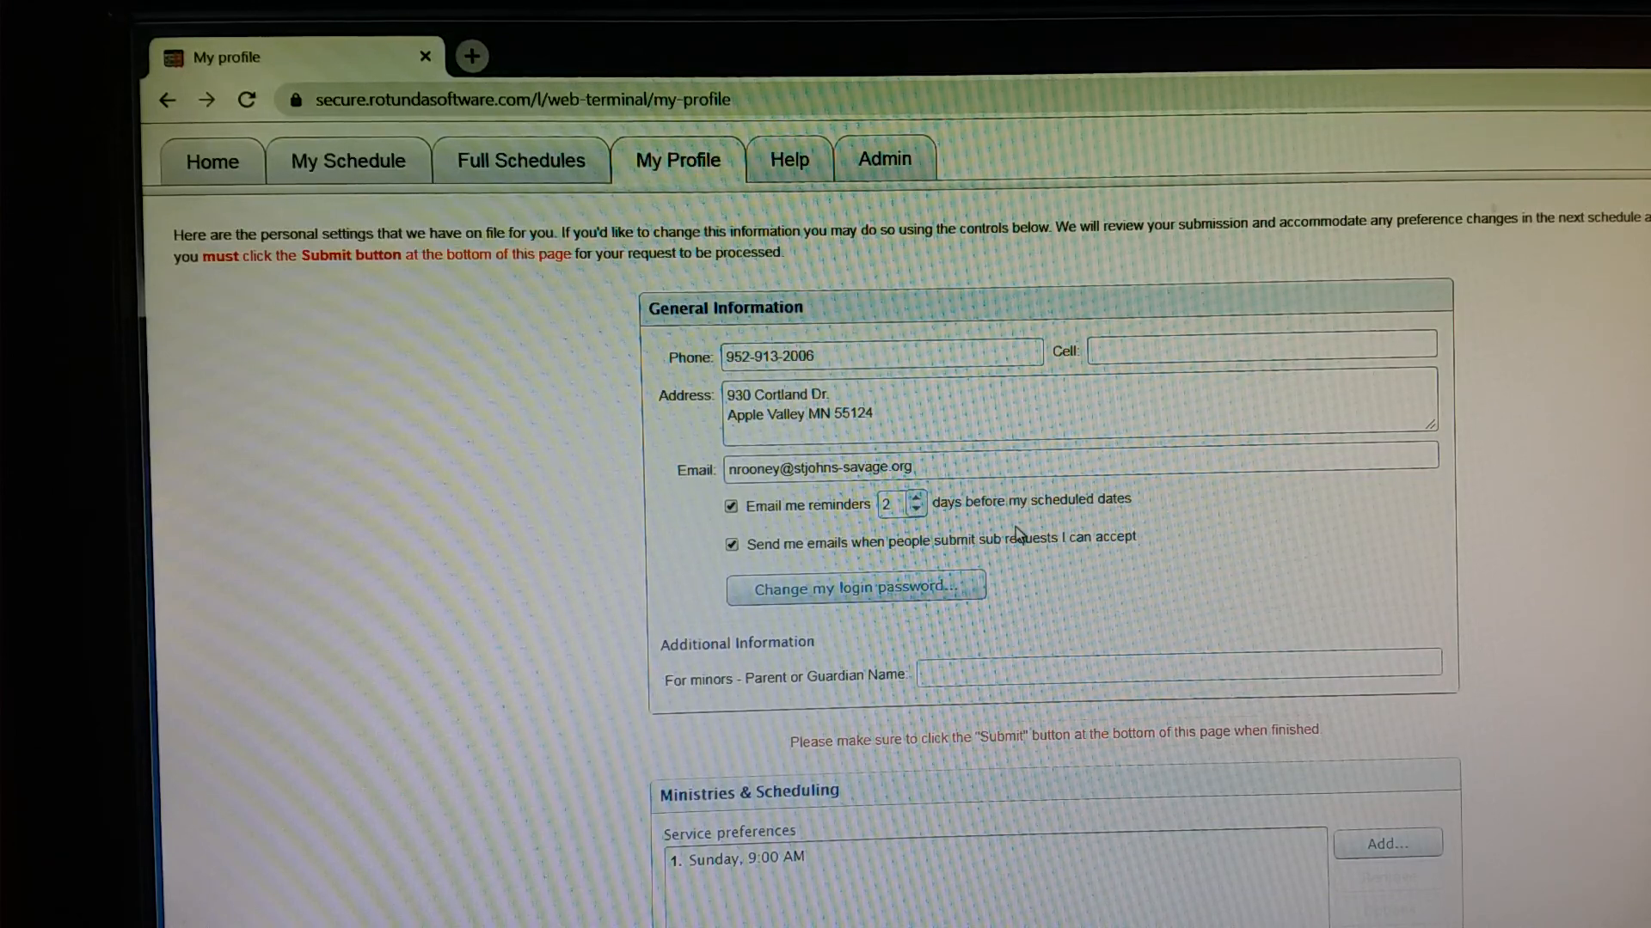
- Scroll to Ministries & Scheduling showing Sunday 9:00 AM as the only service preference
scroll(down, 3)
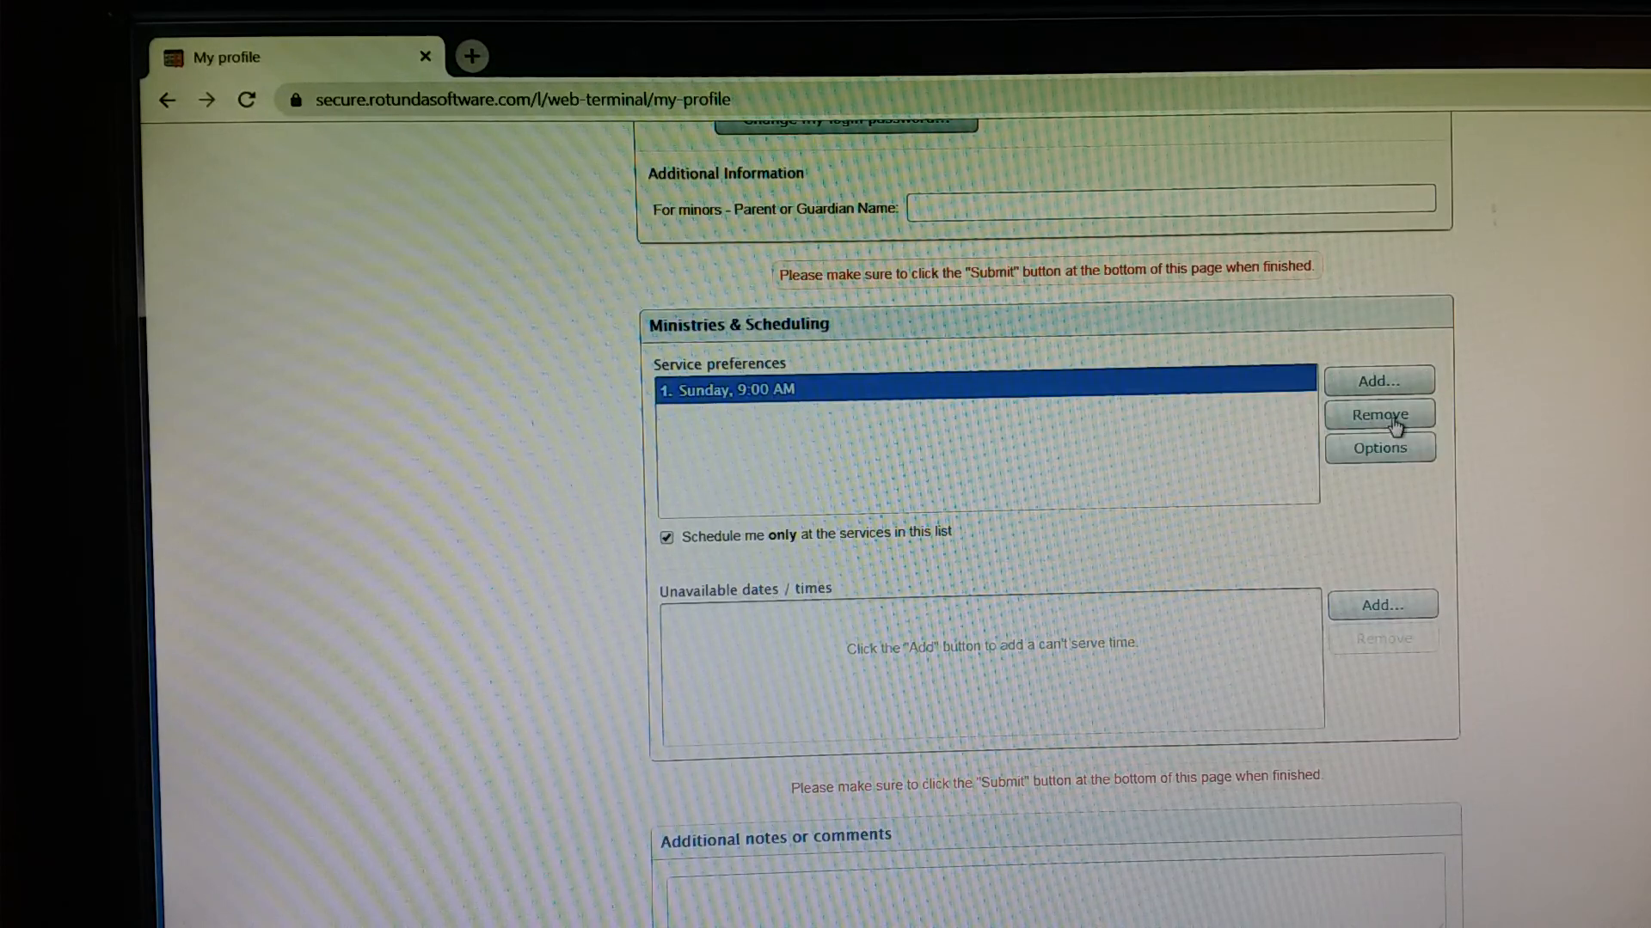
mouse_move(1391, 402)
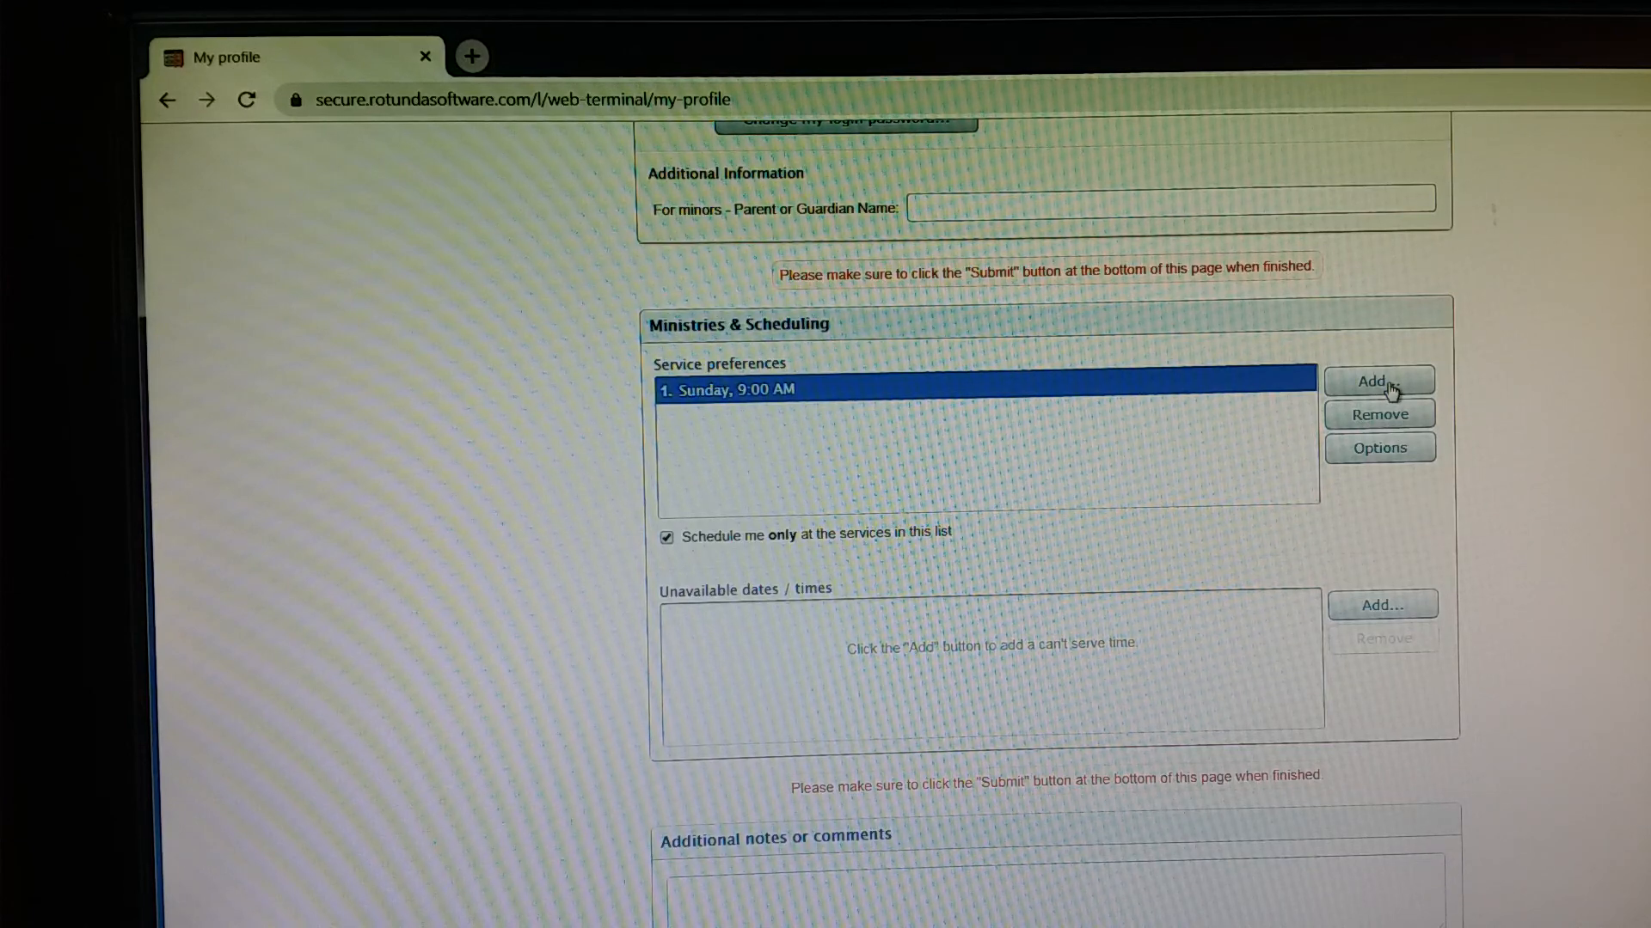
click(1379, 380)
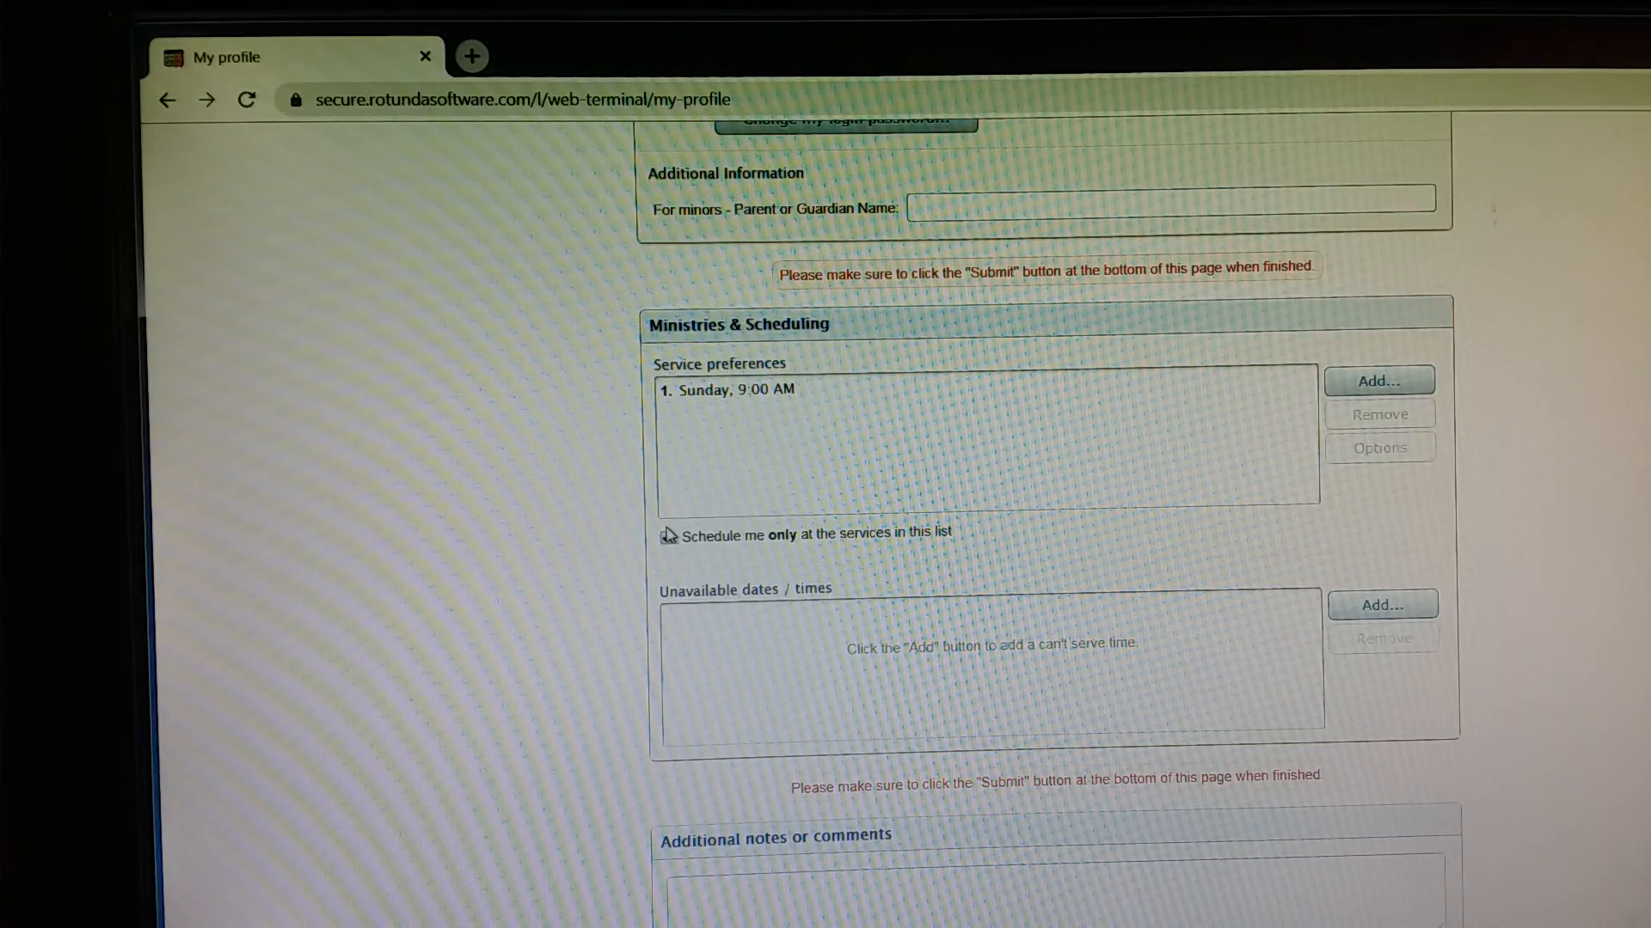
click(669, 536)
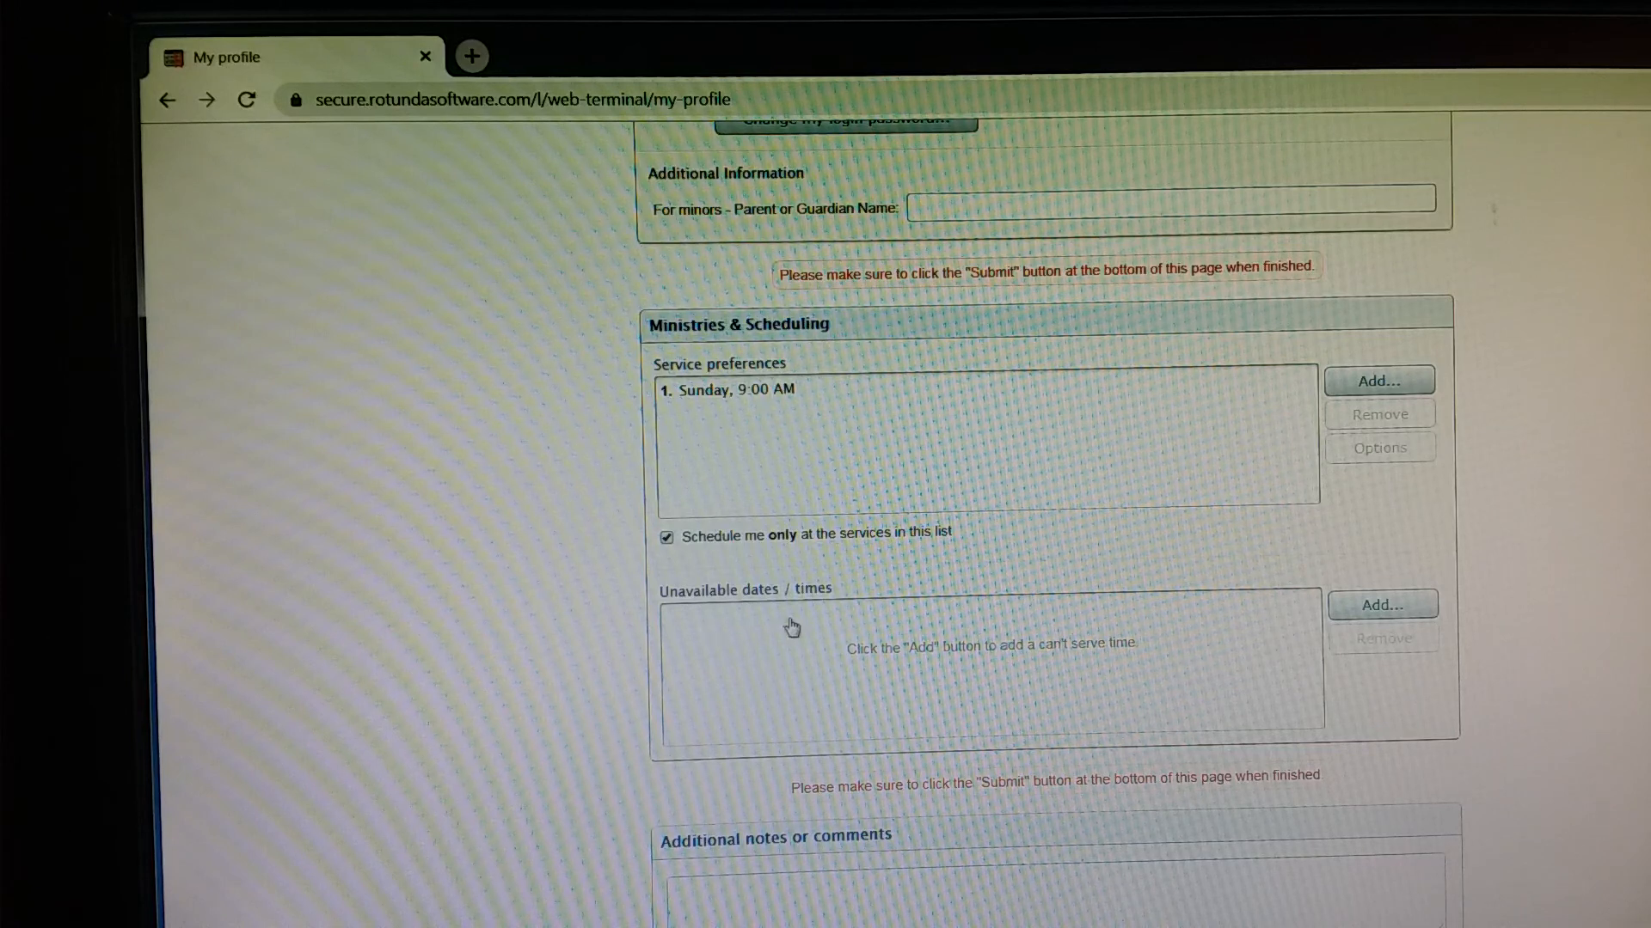
mouse_move(808, 632)
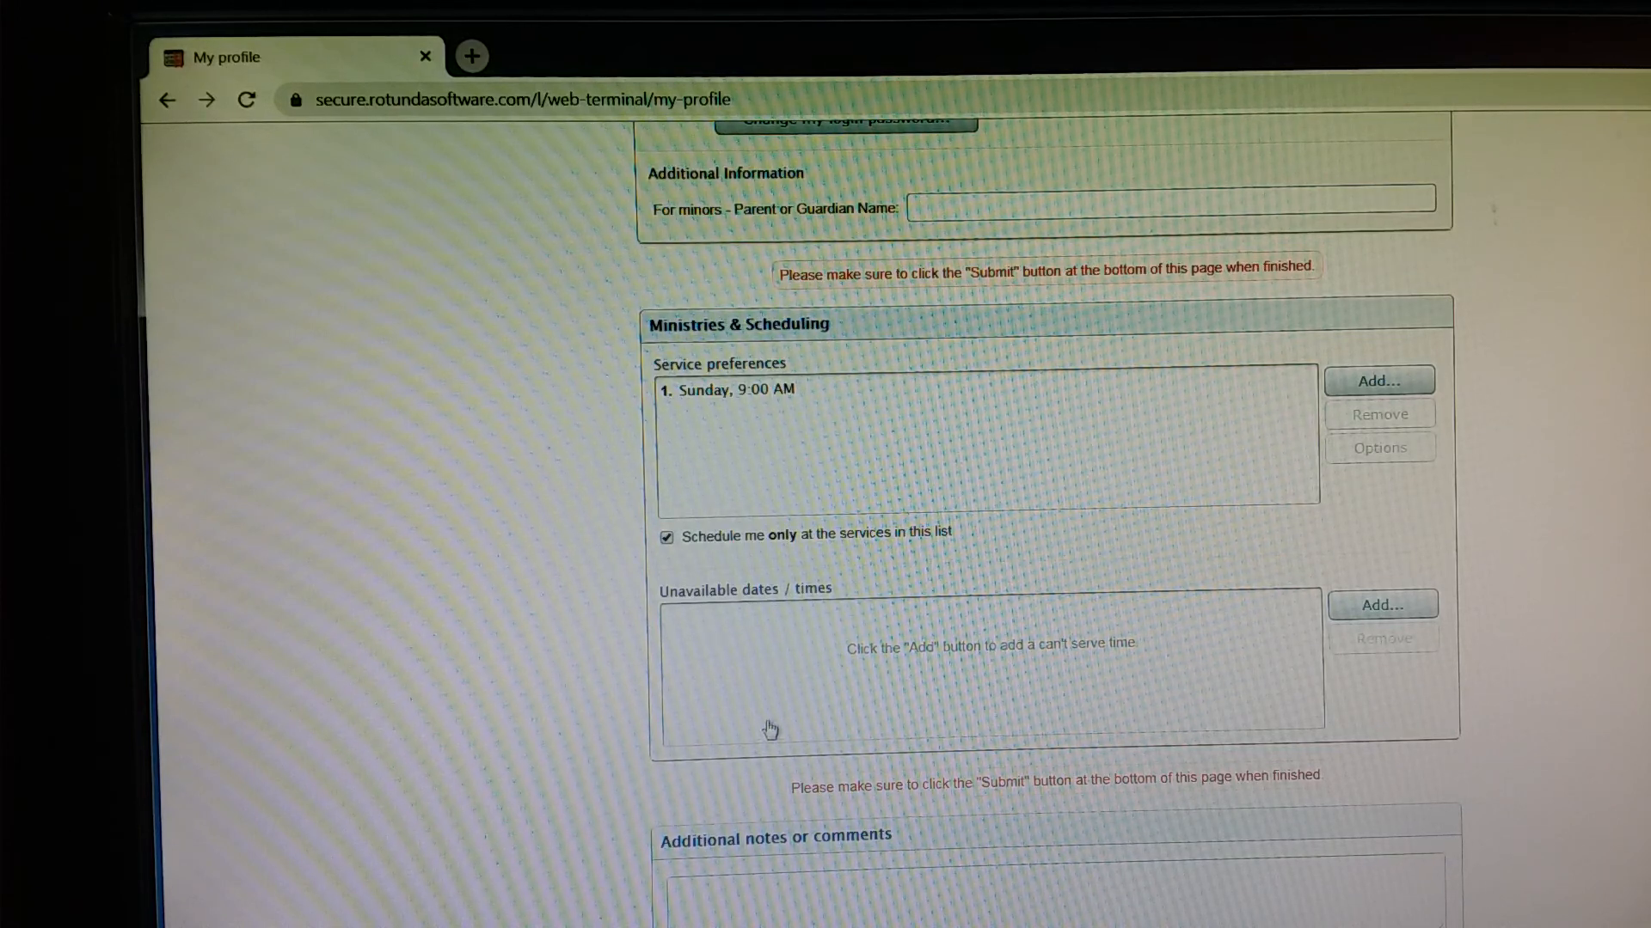
mouse_move(788, 727)
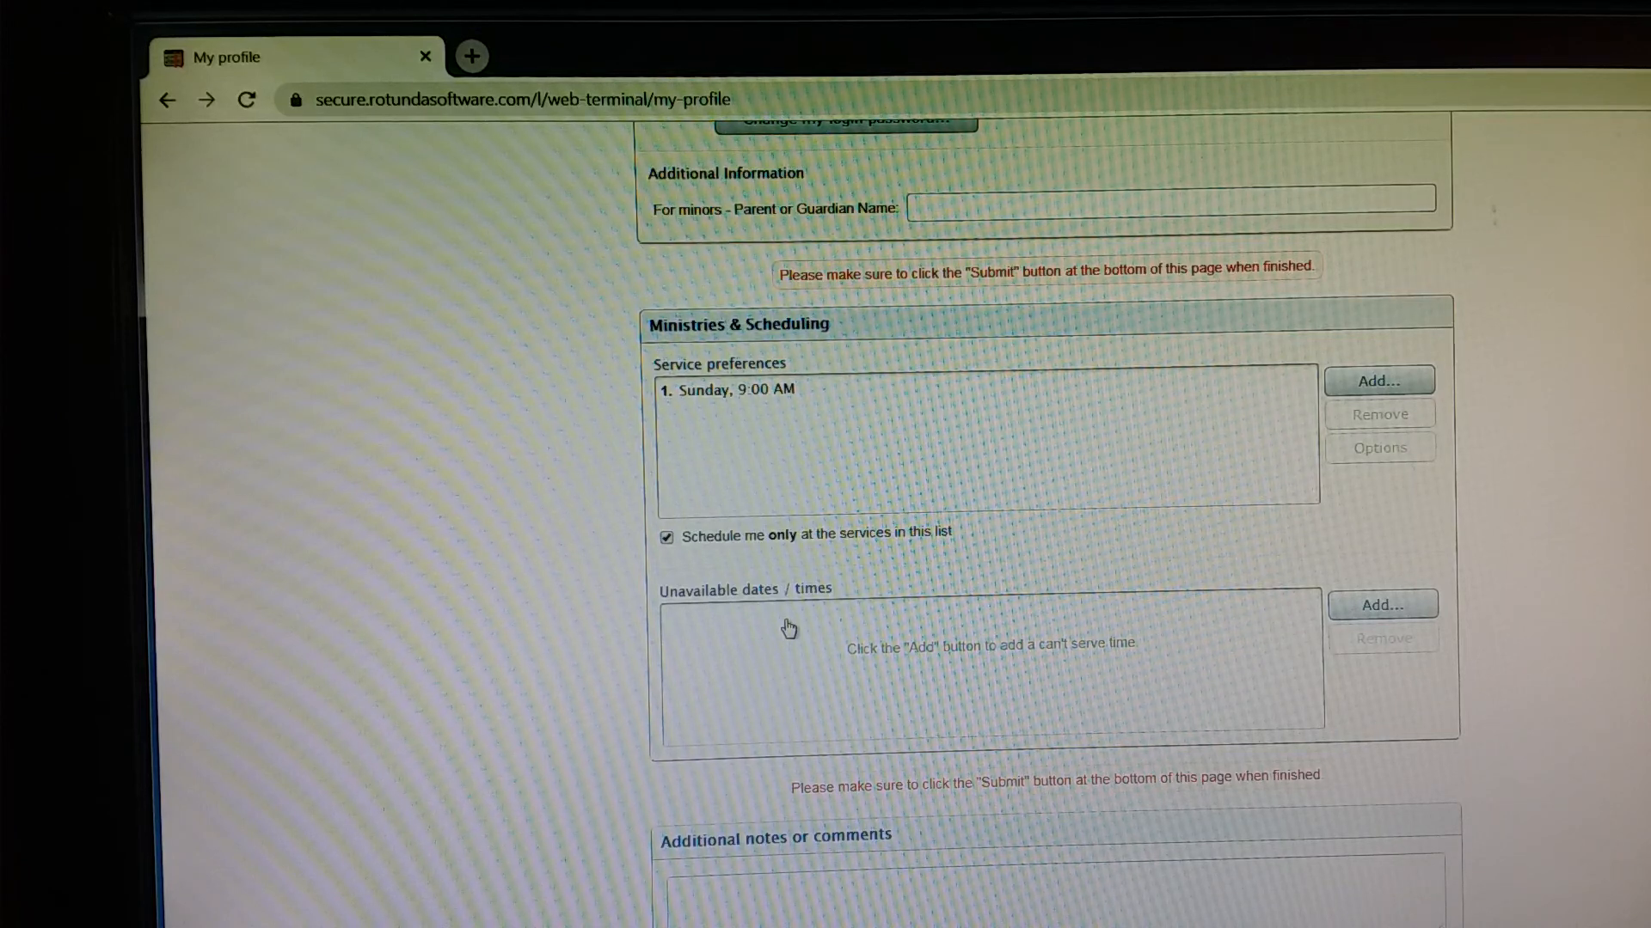
mouse_move(819, 626)
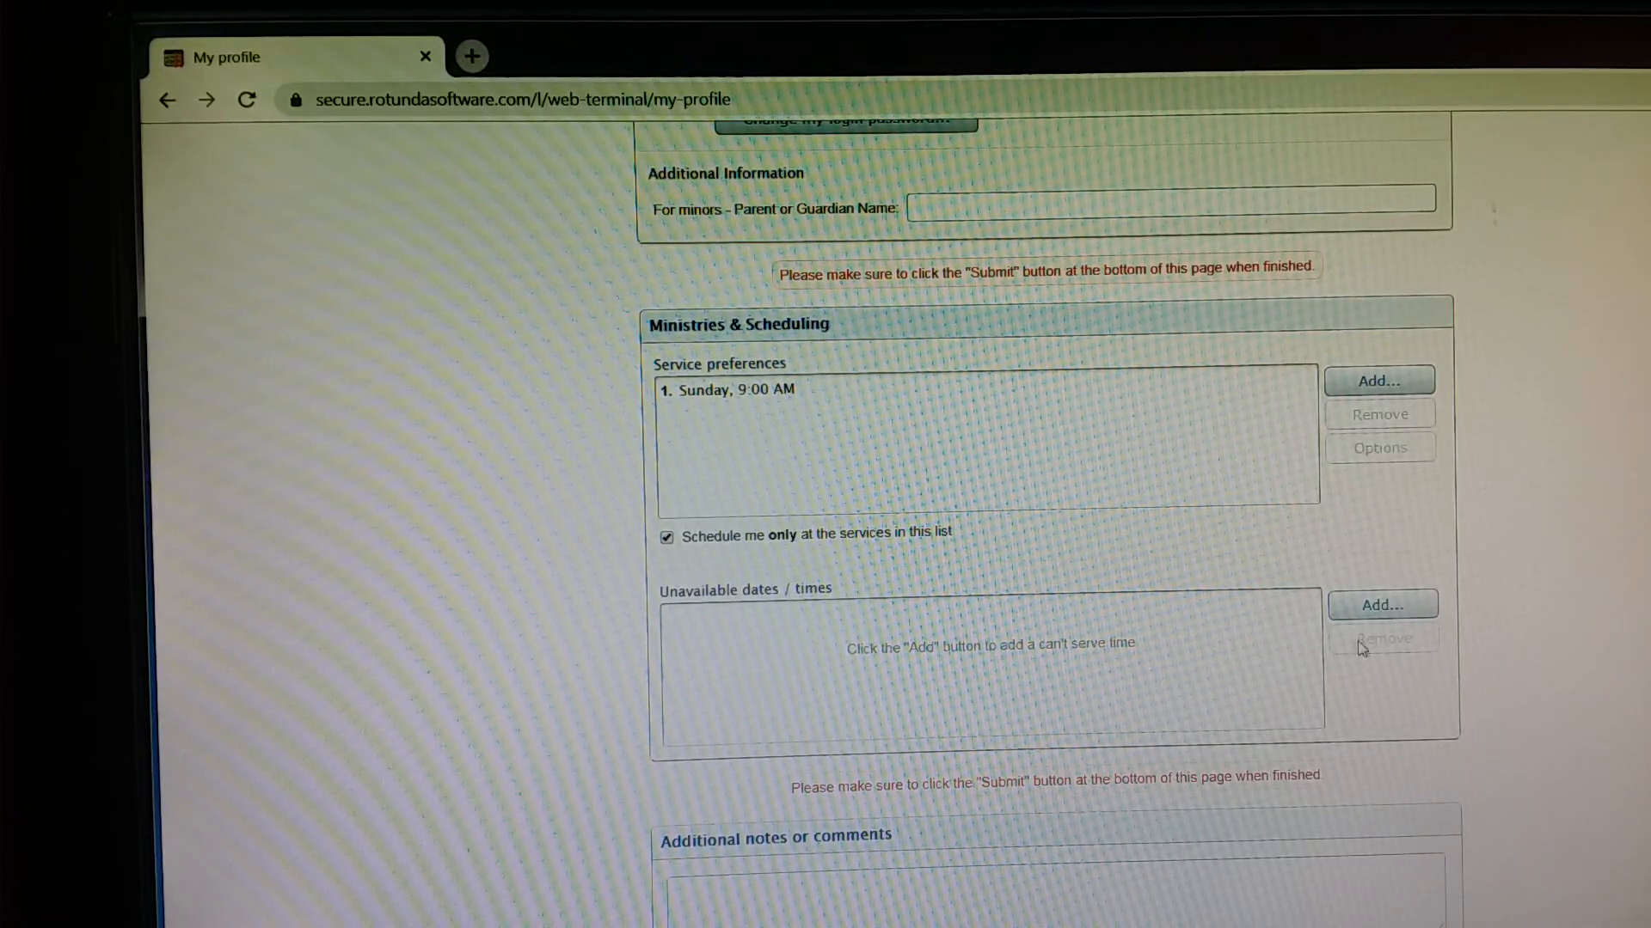
mouse_move(1420, 646)
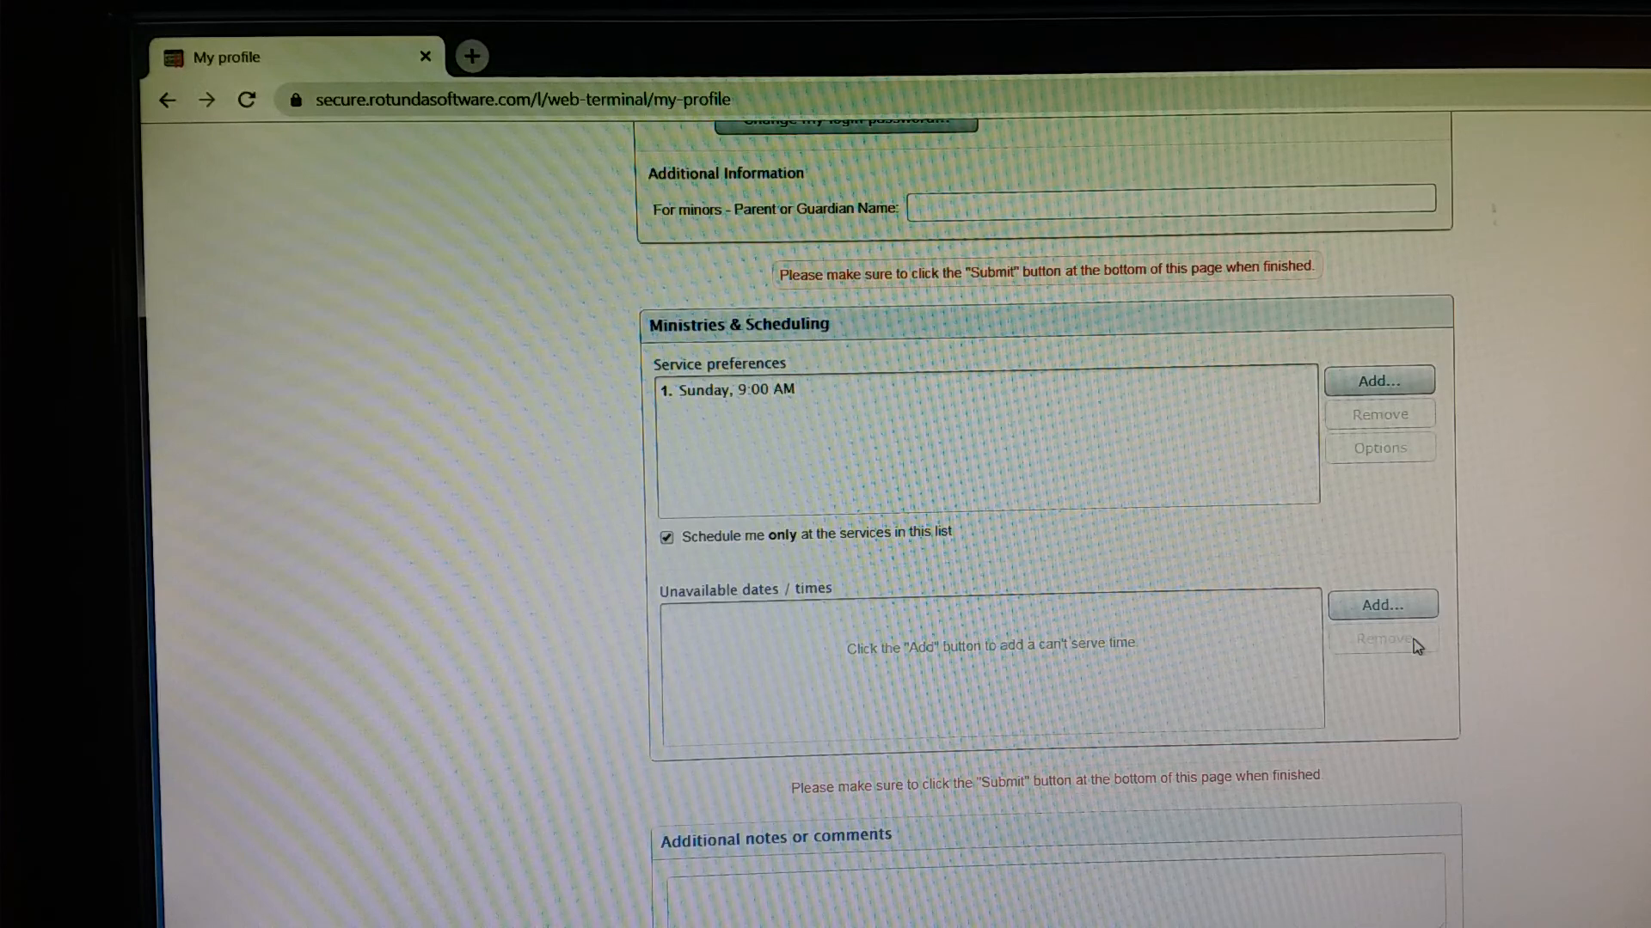
mouse_move(1407, 616)
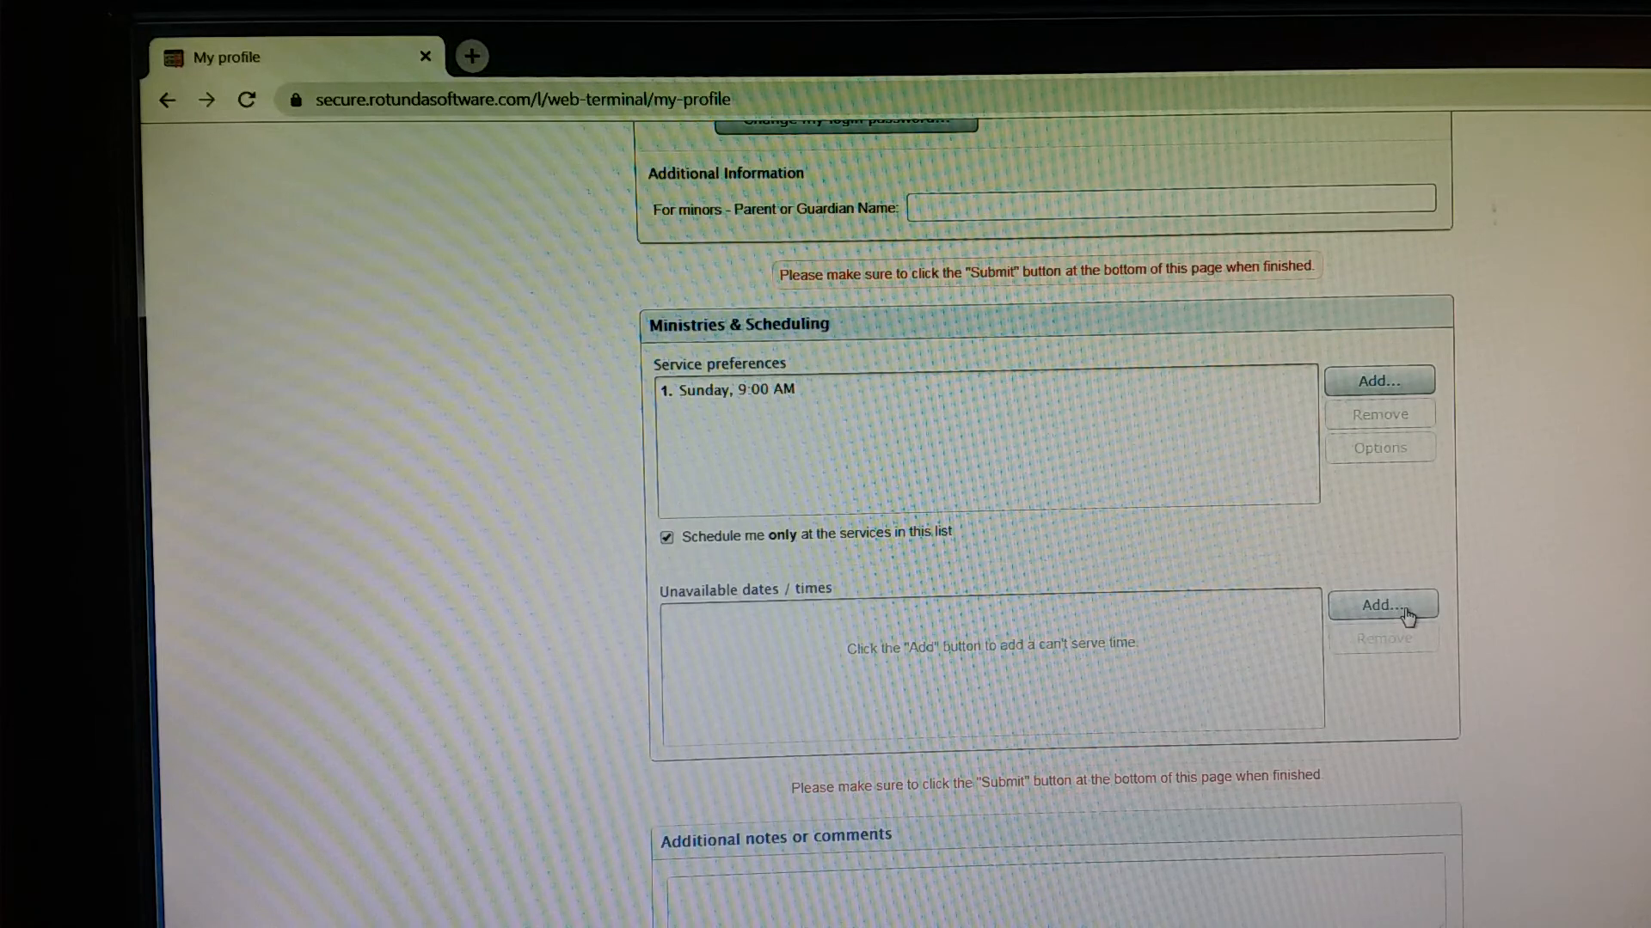
mouse_move(1155, 427)
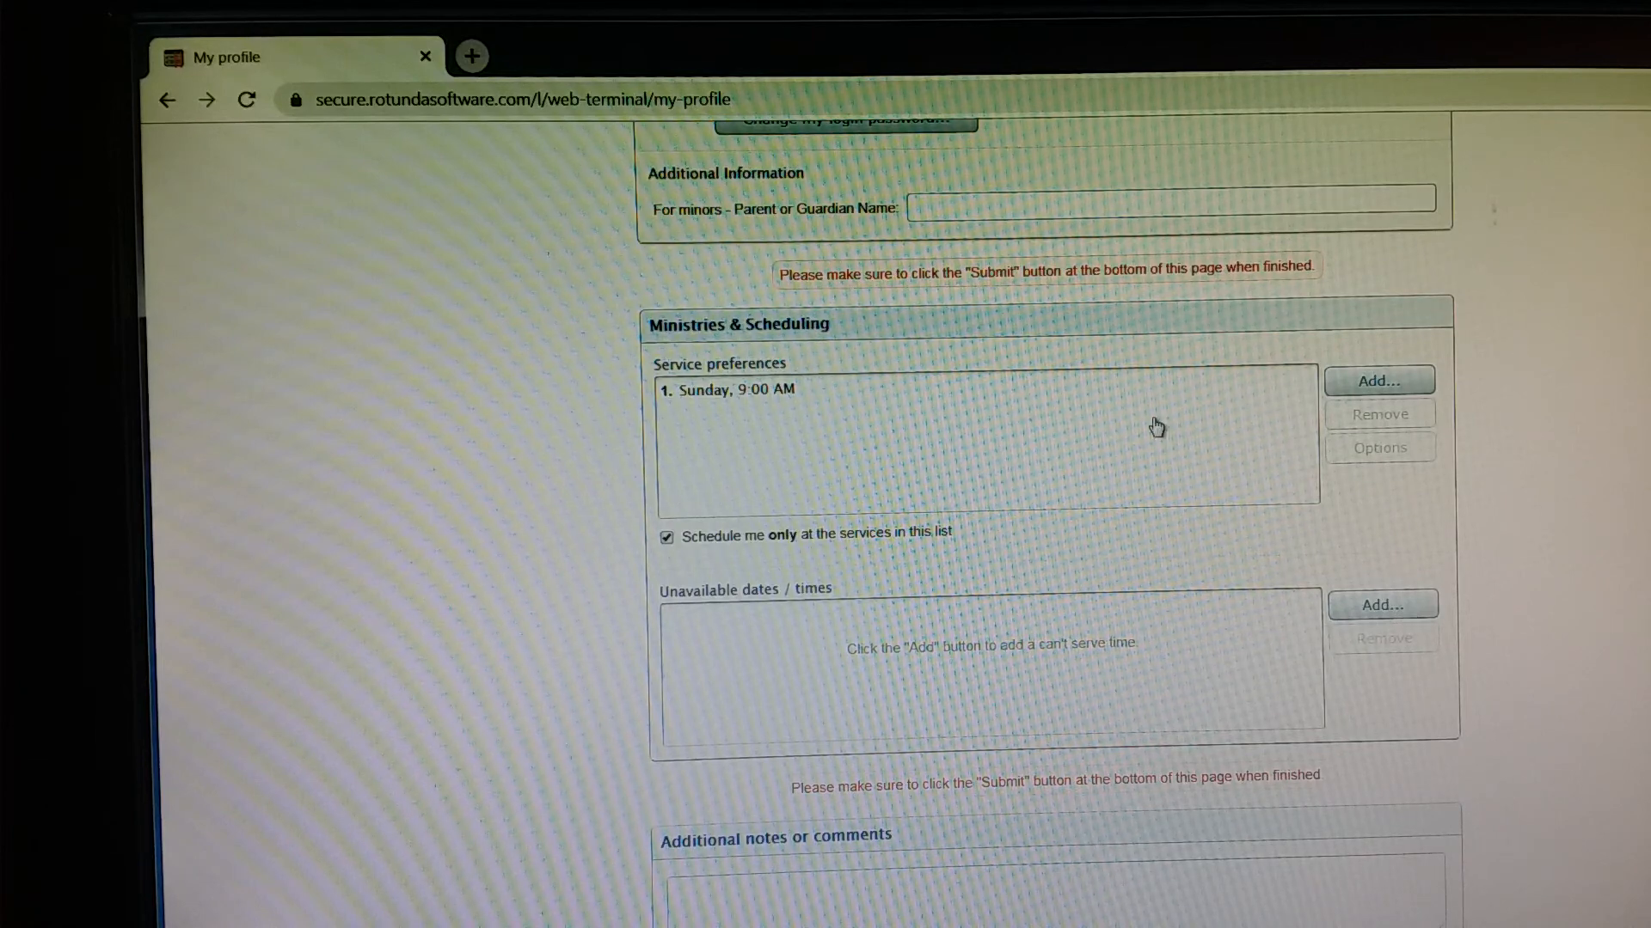
- Add an unavailable time for the November 1, 8:00 AM All Saints service, applied to family members
click(1383, 603)
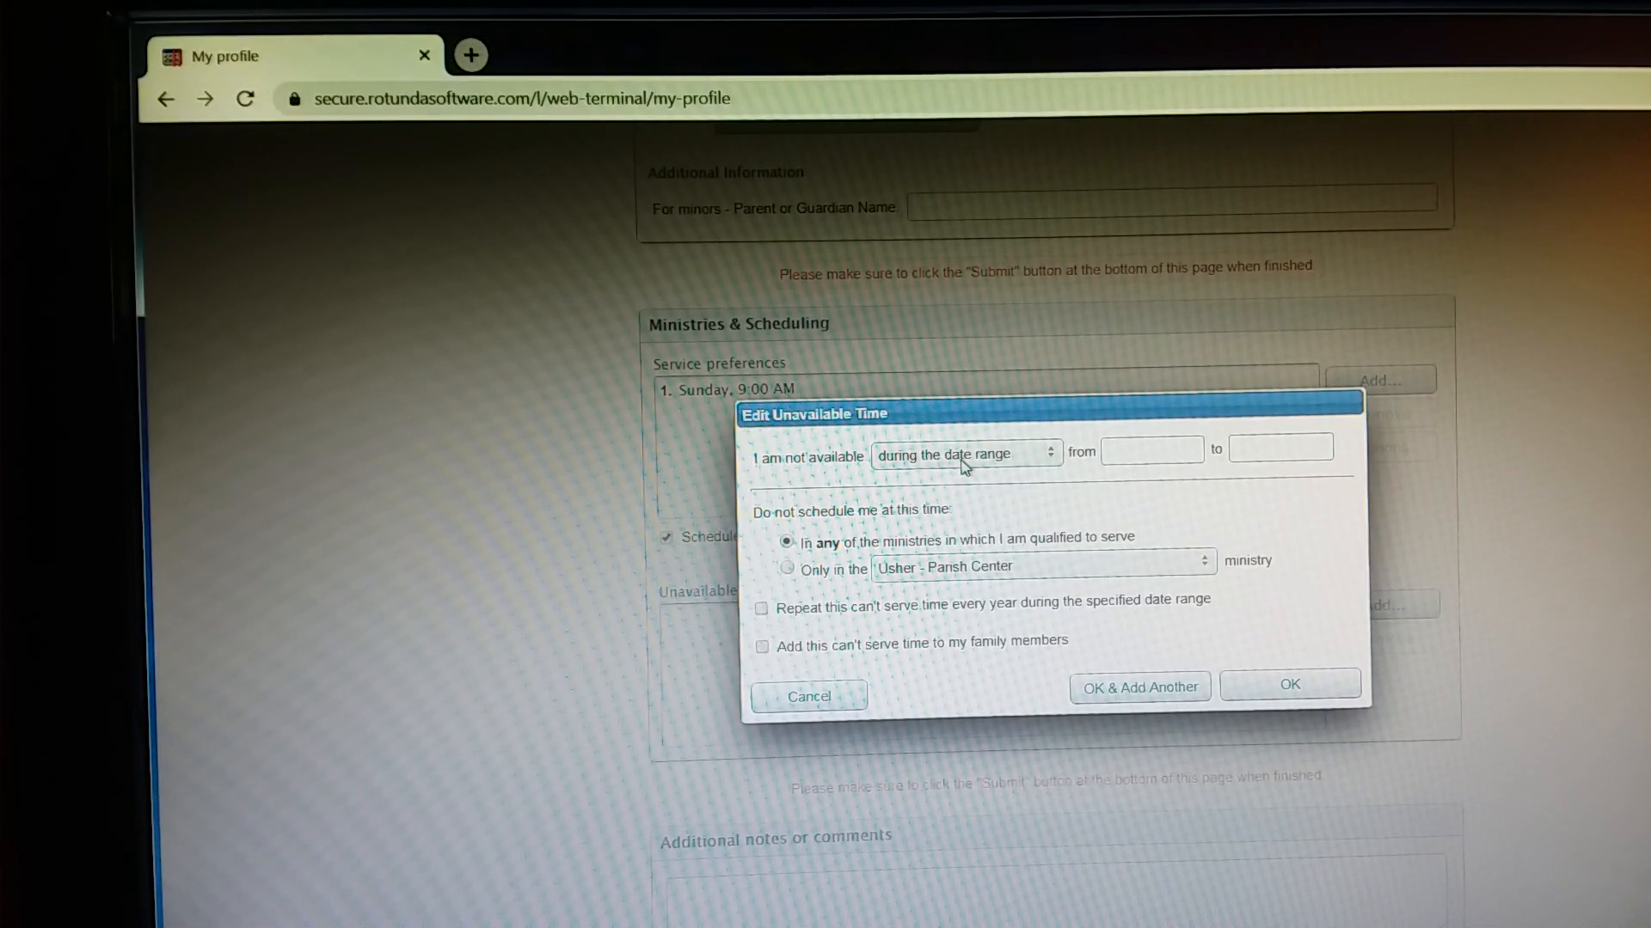
click(965, 452)
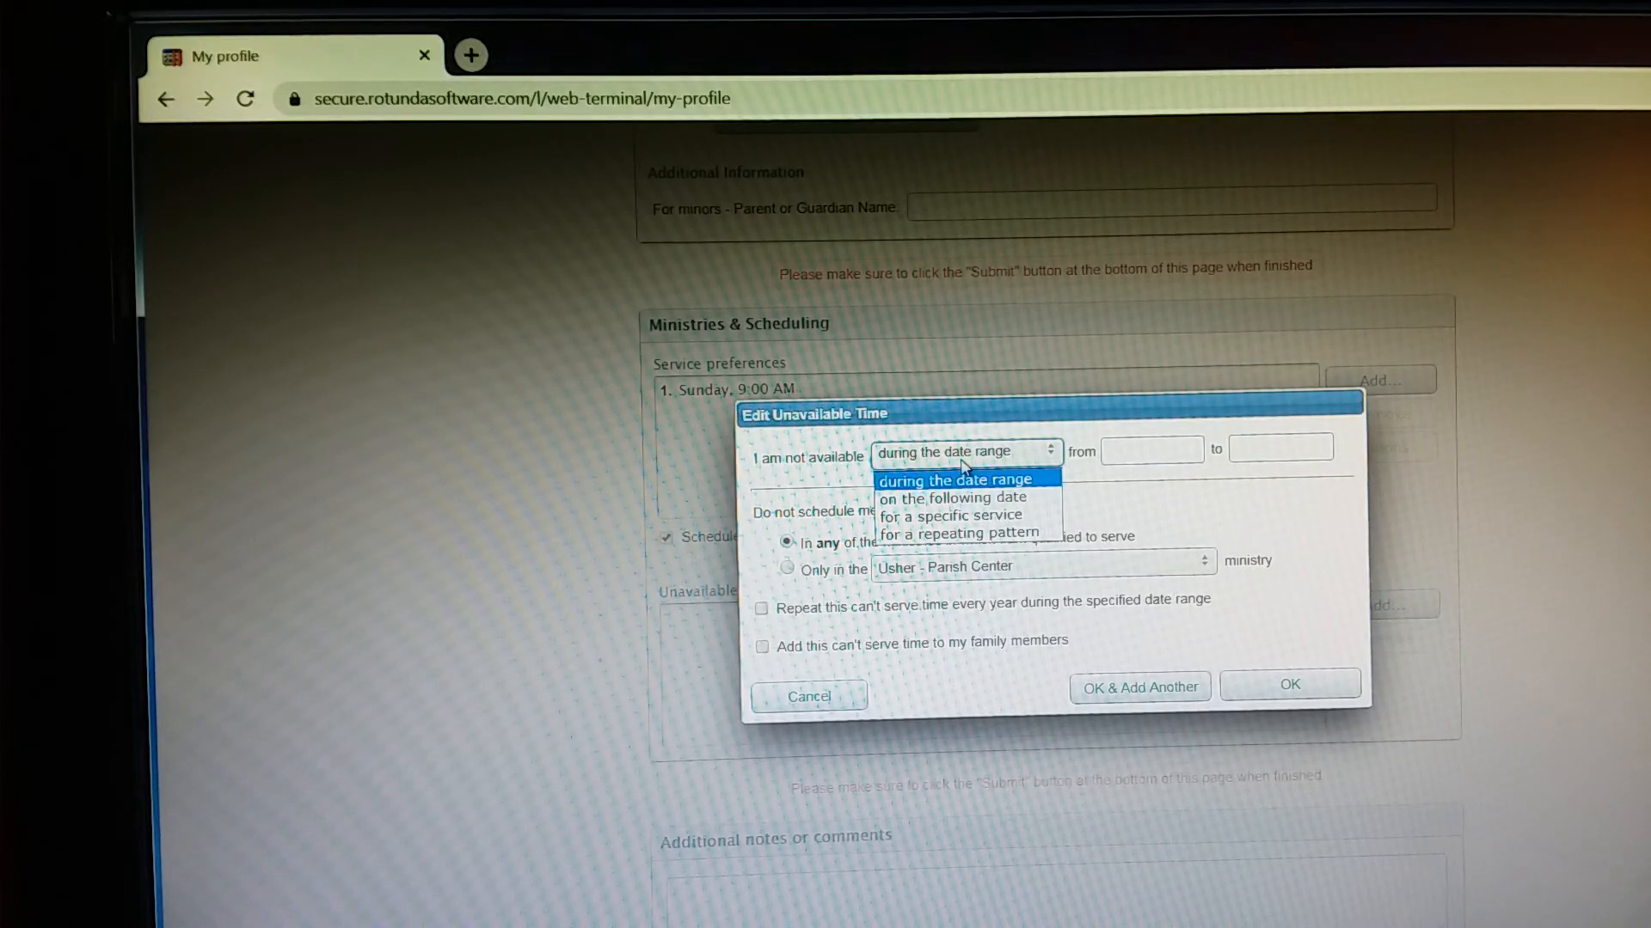
mouse_move(952, 516)
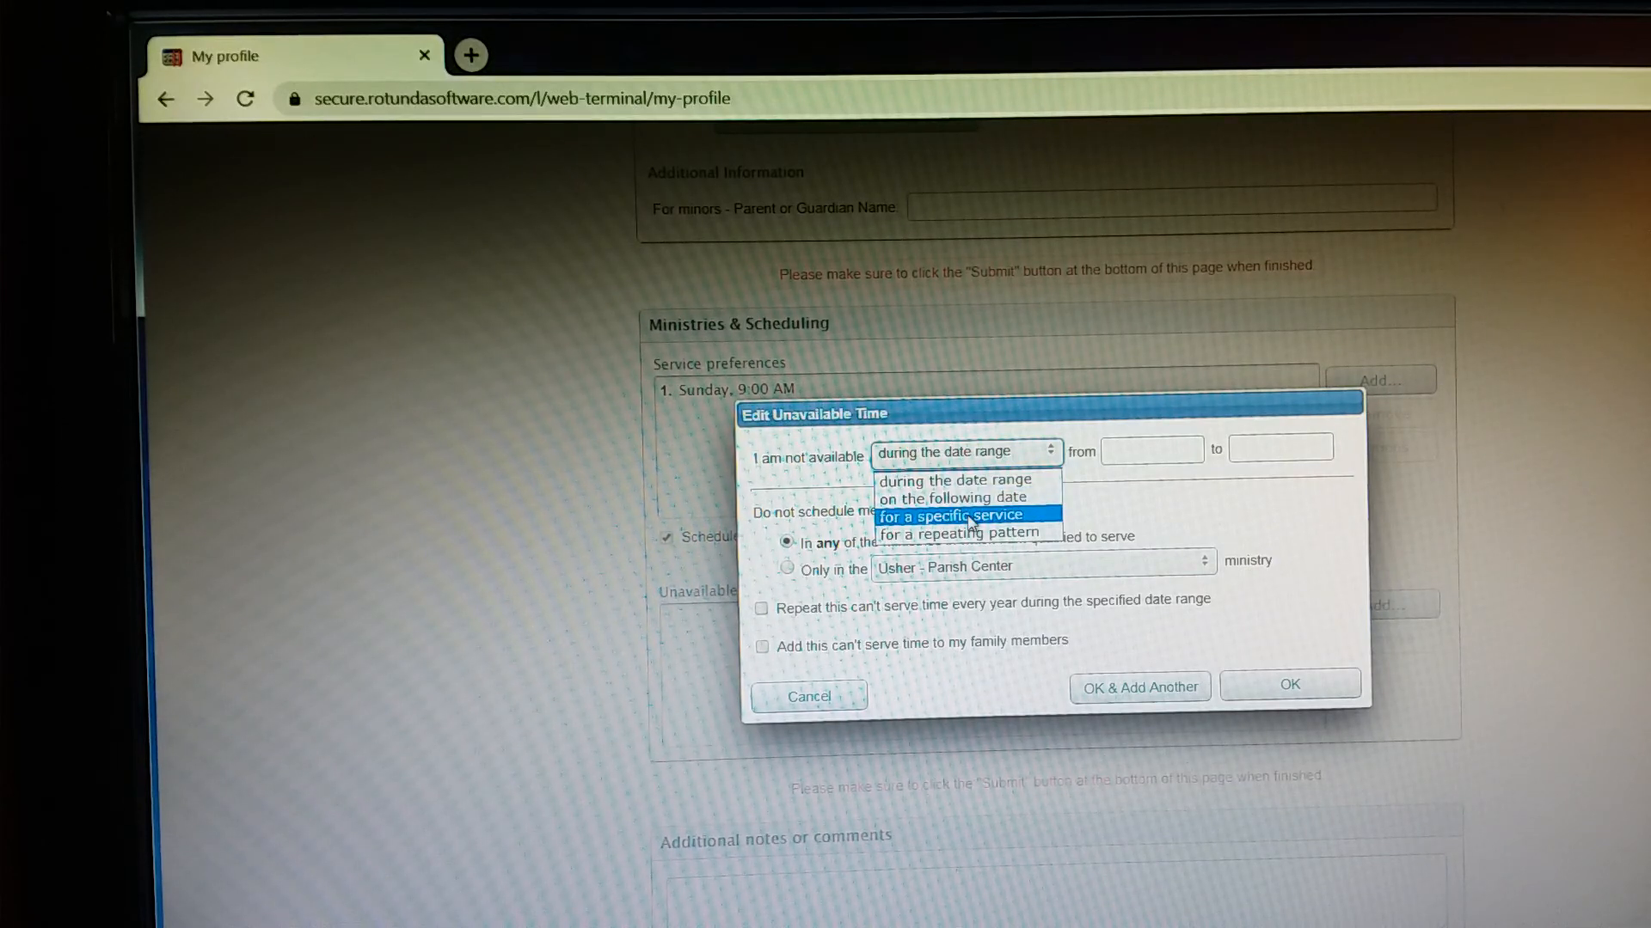
click(952, 516)
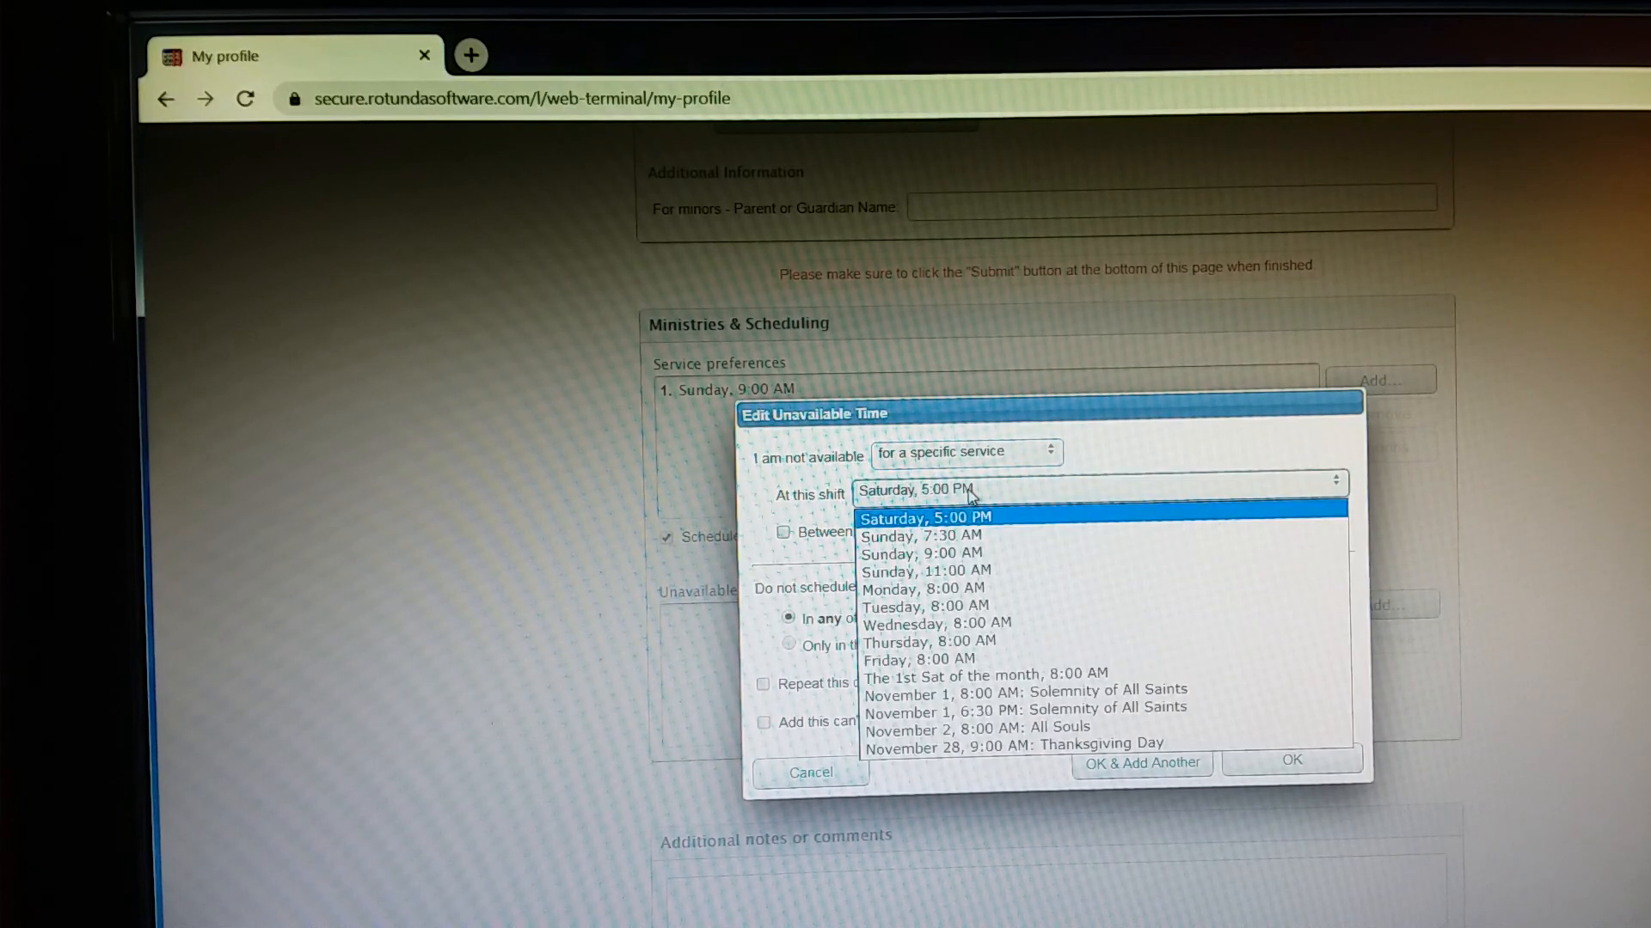
mouse_move(1029, 689)
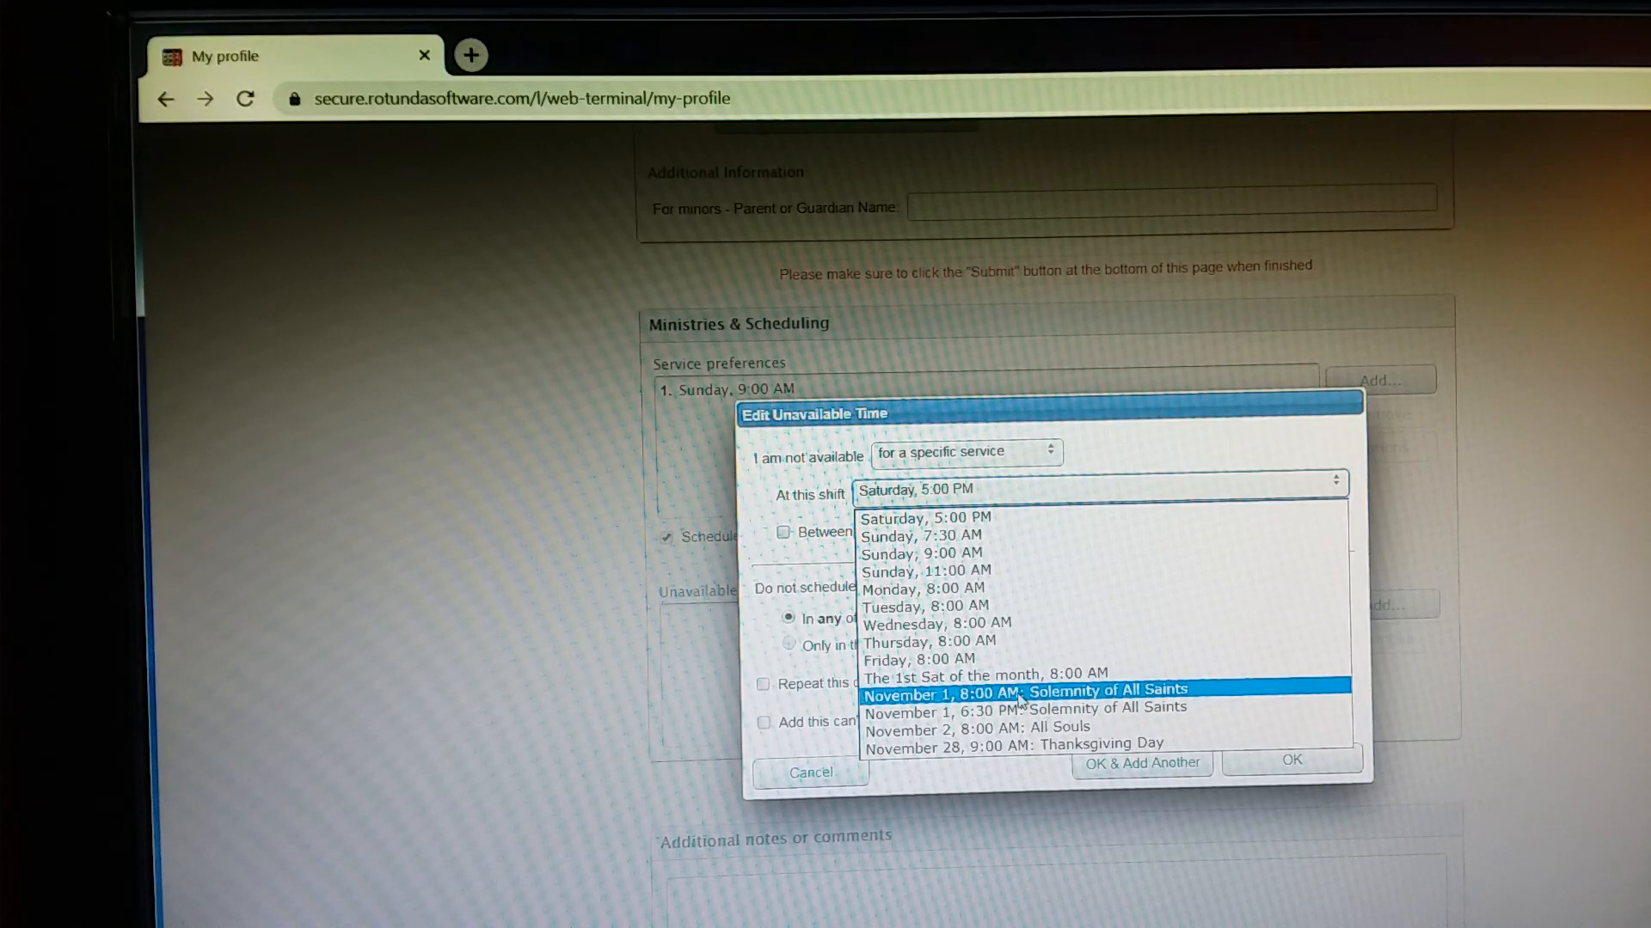
click(1028, 692)
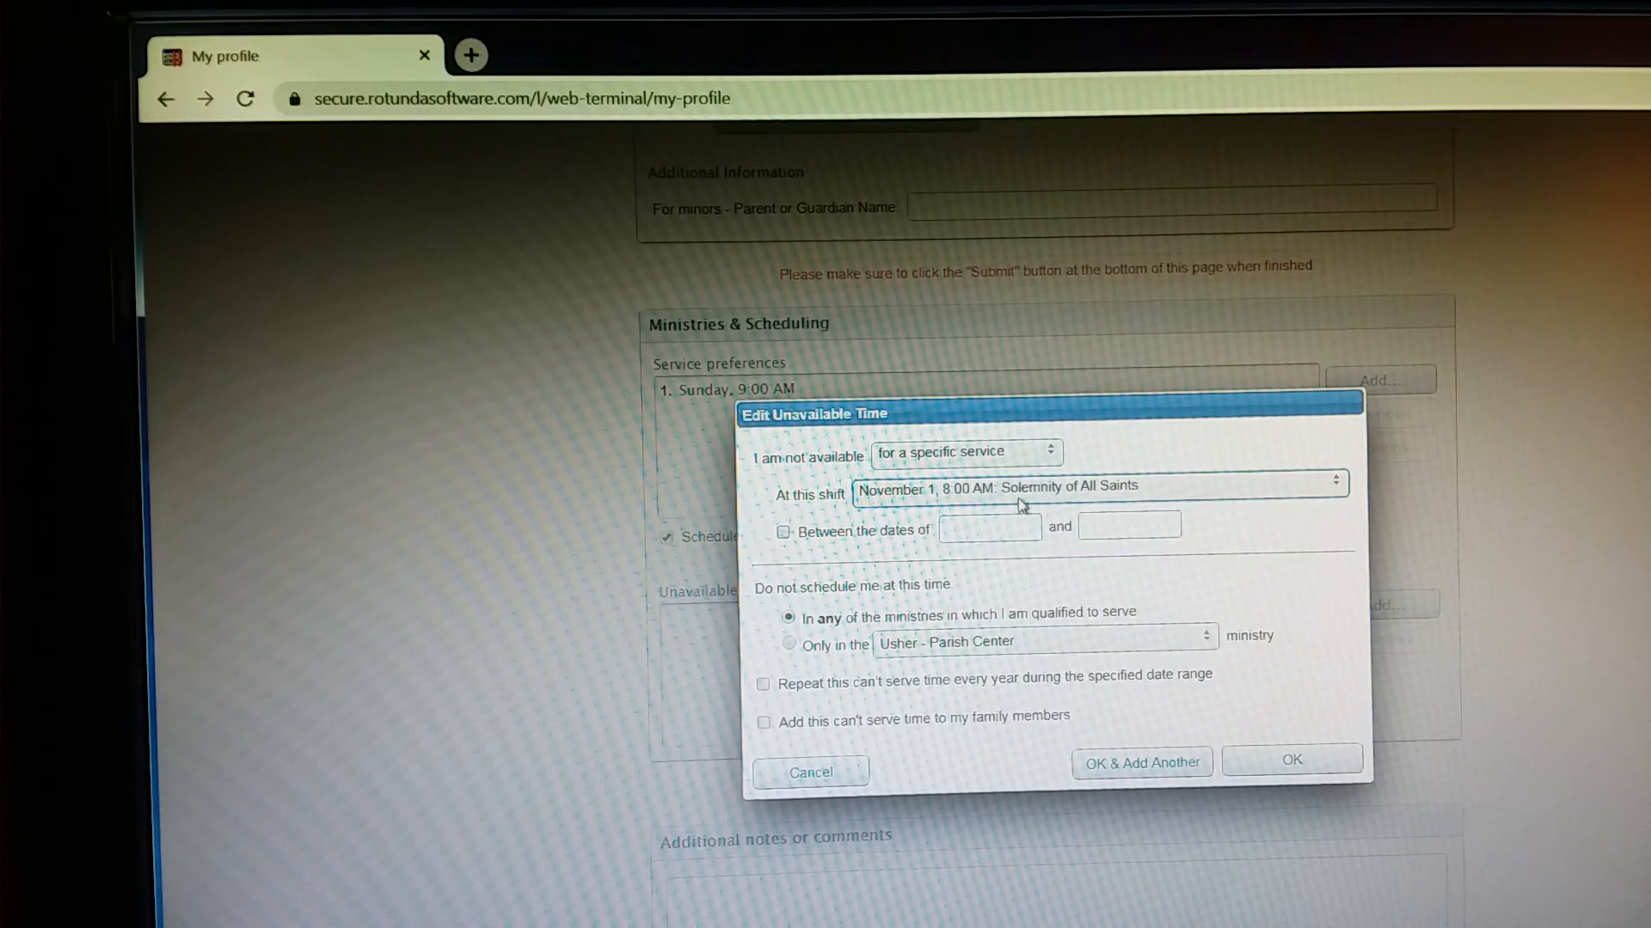
click(1097, 485)
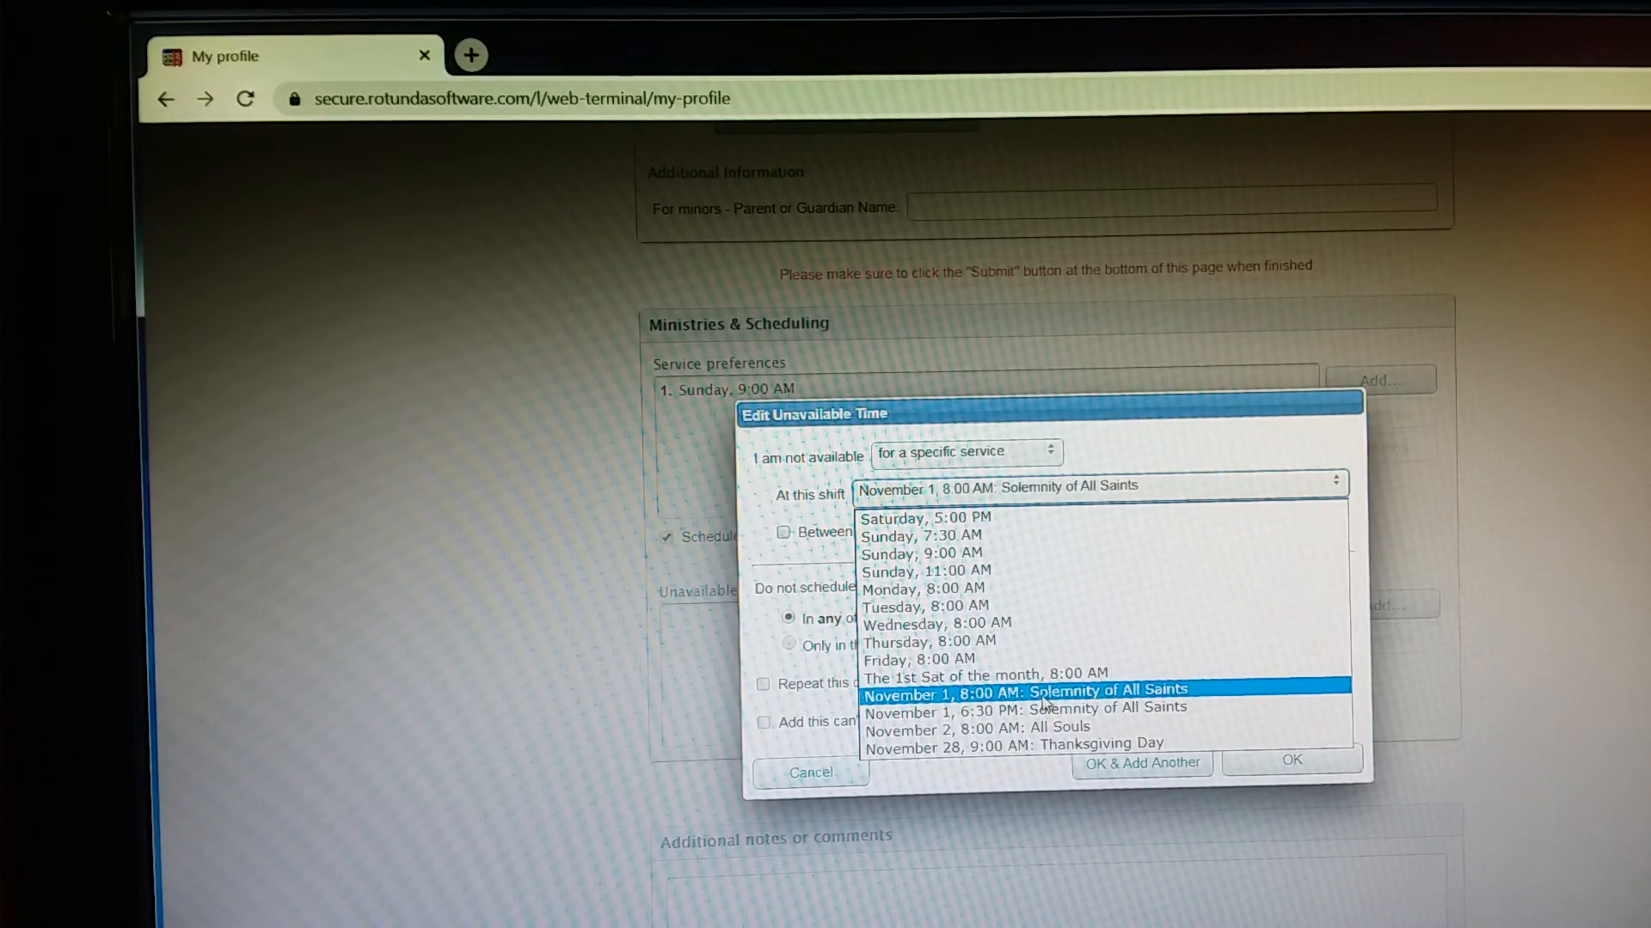
click(1029, 688)
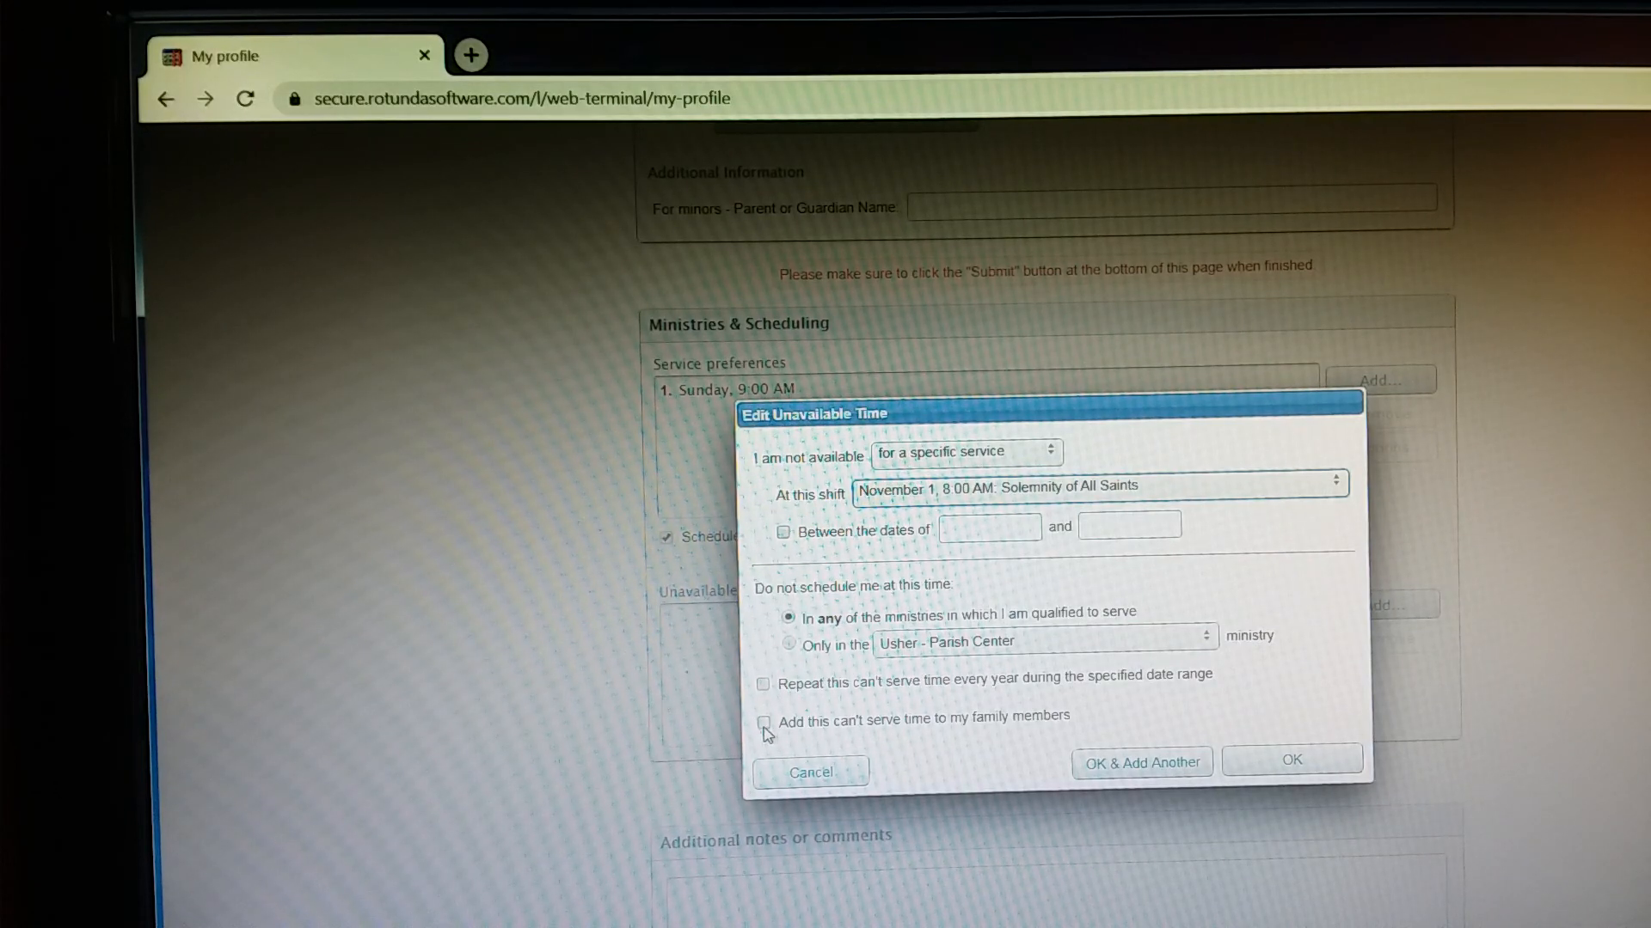
click(764, 722)
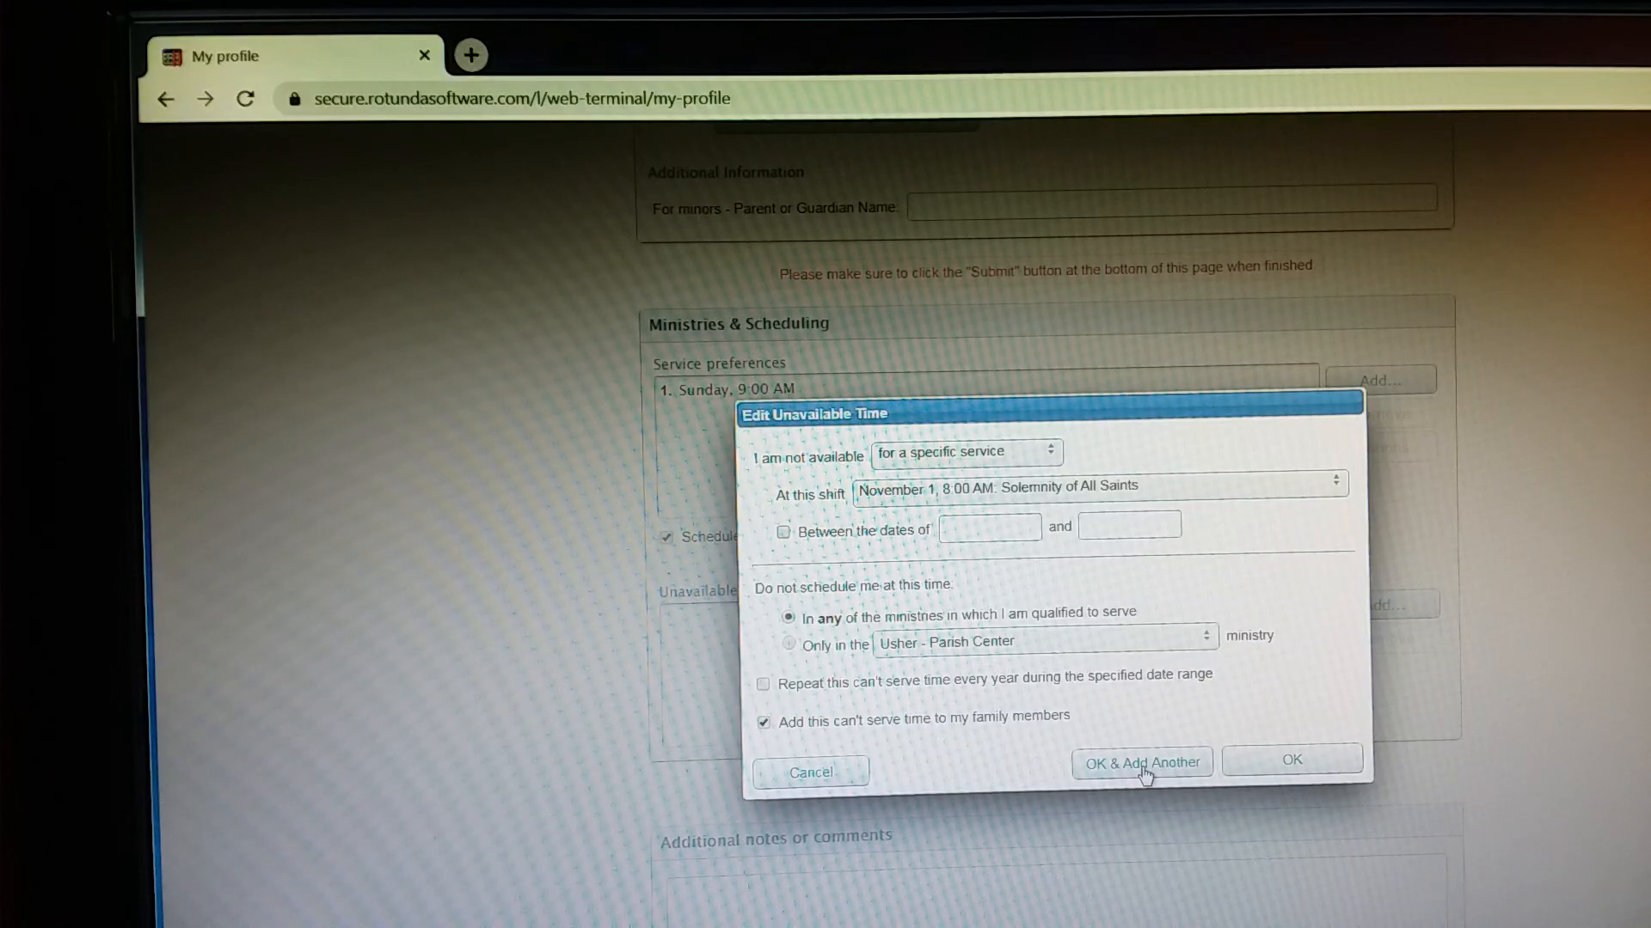
- Save the Nov 1 entry and set a date range 11/09/2019–11/10/2019 including family members
click(967, 450)
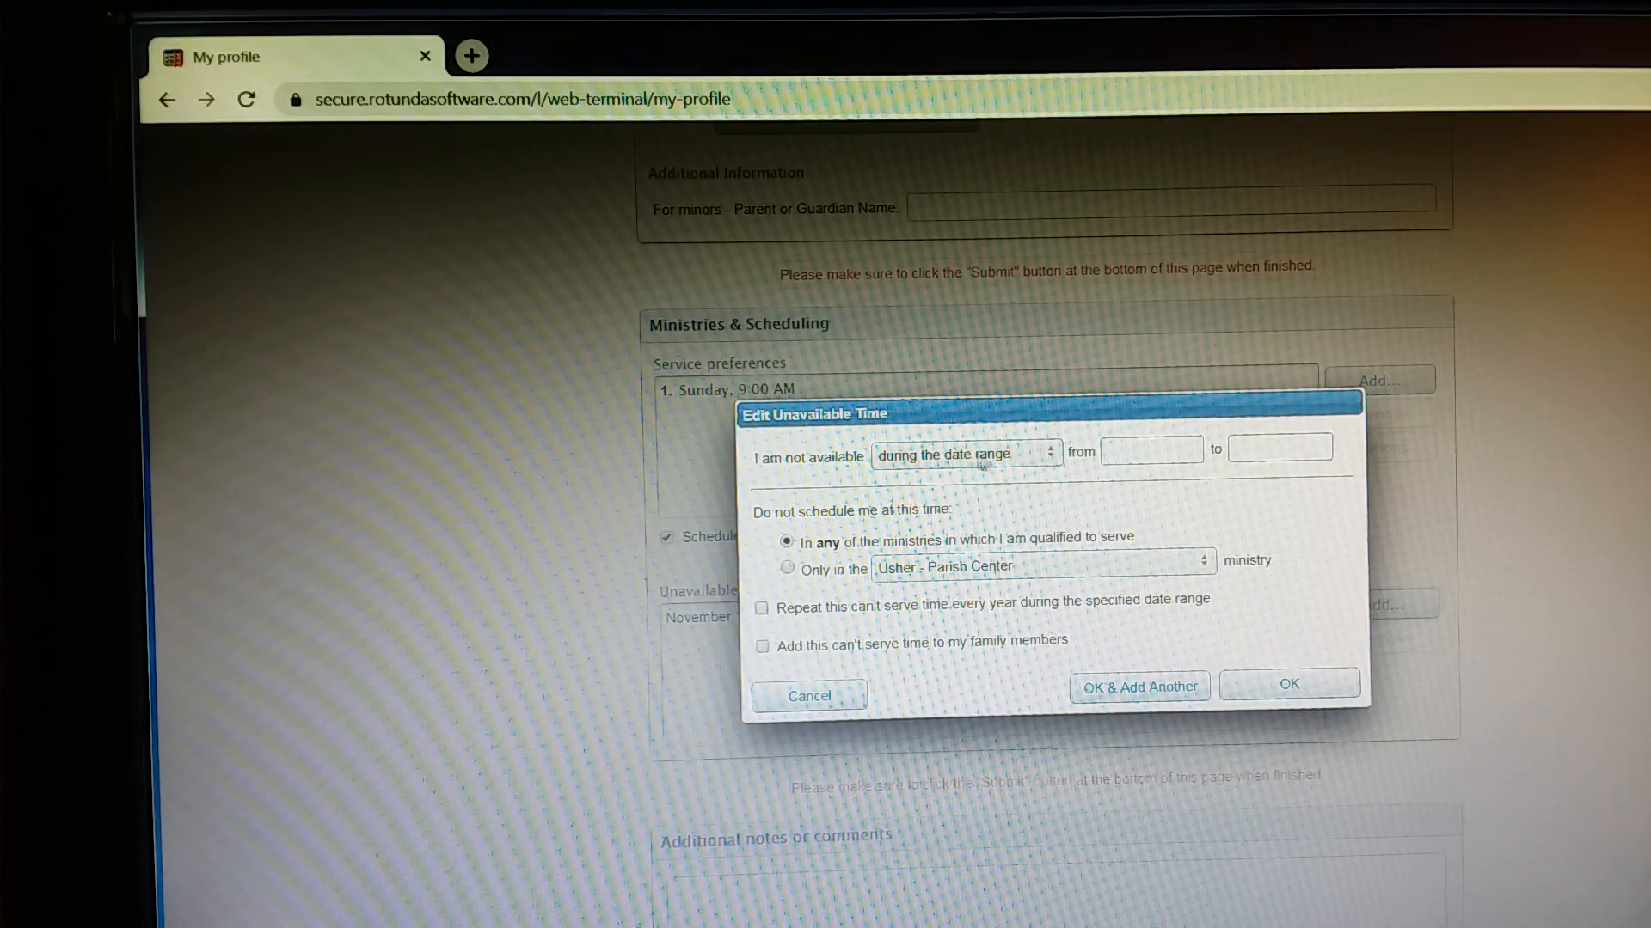
click(963, 452)
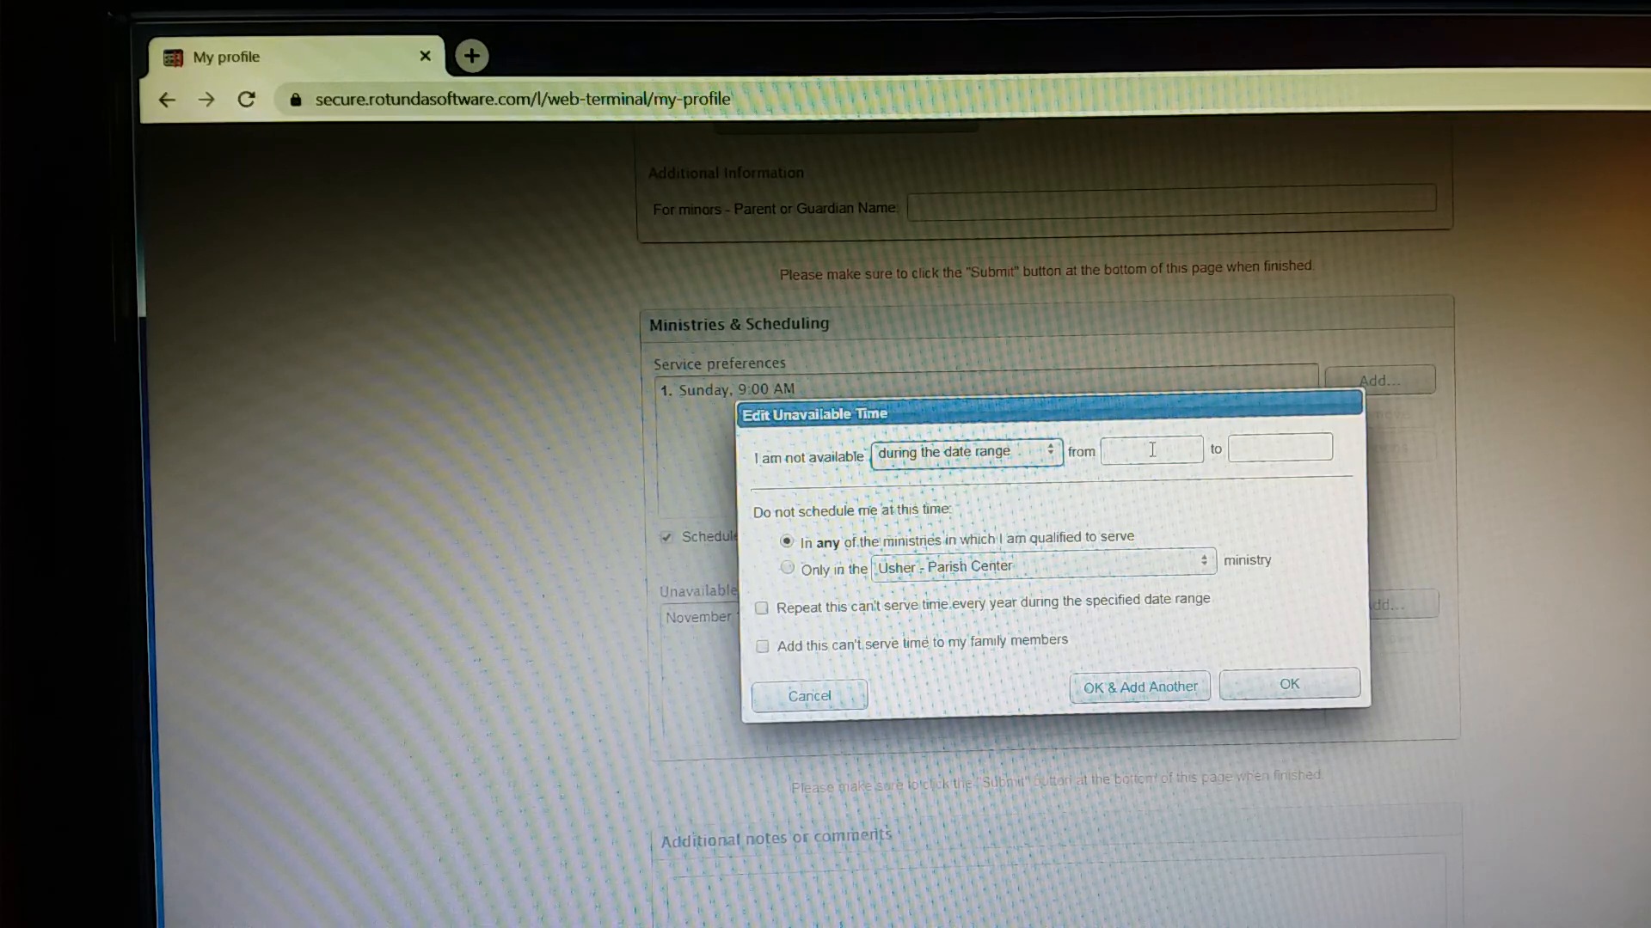
click(1152, 447)
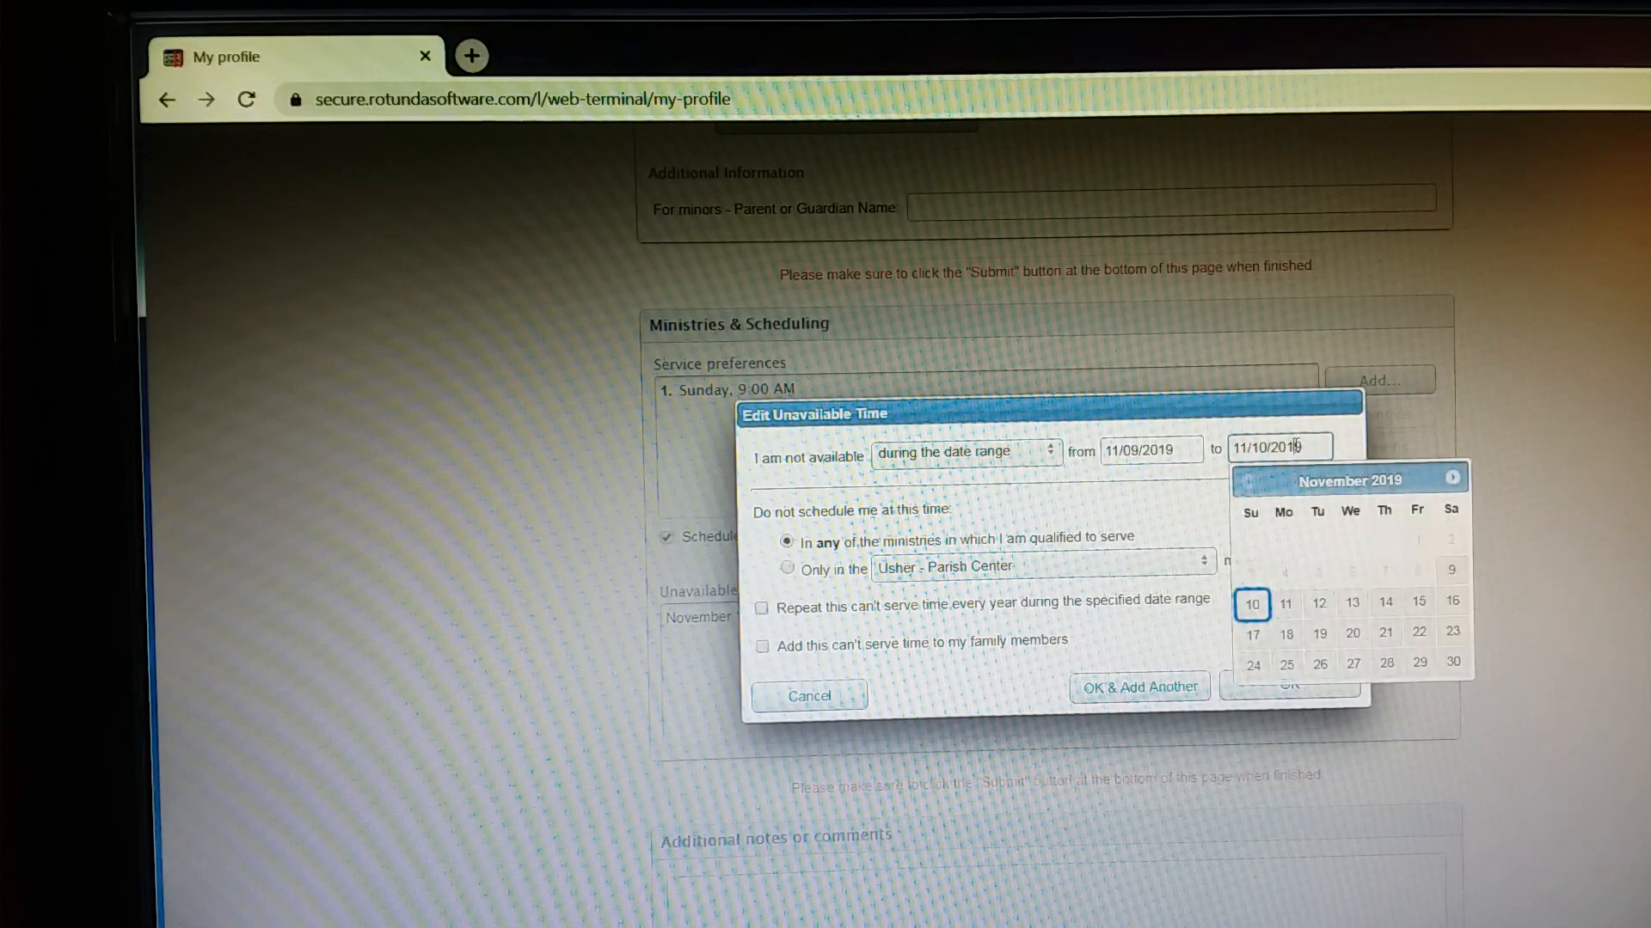
click(1251, 605)
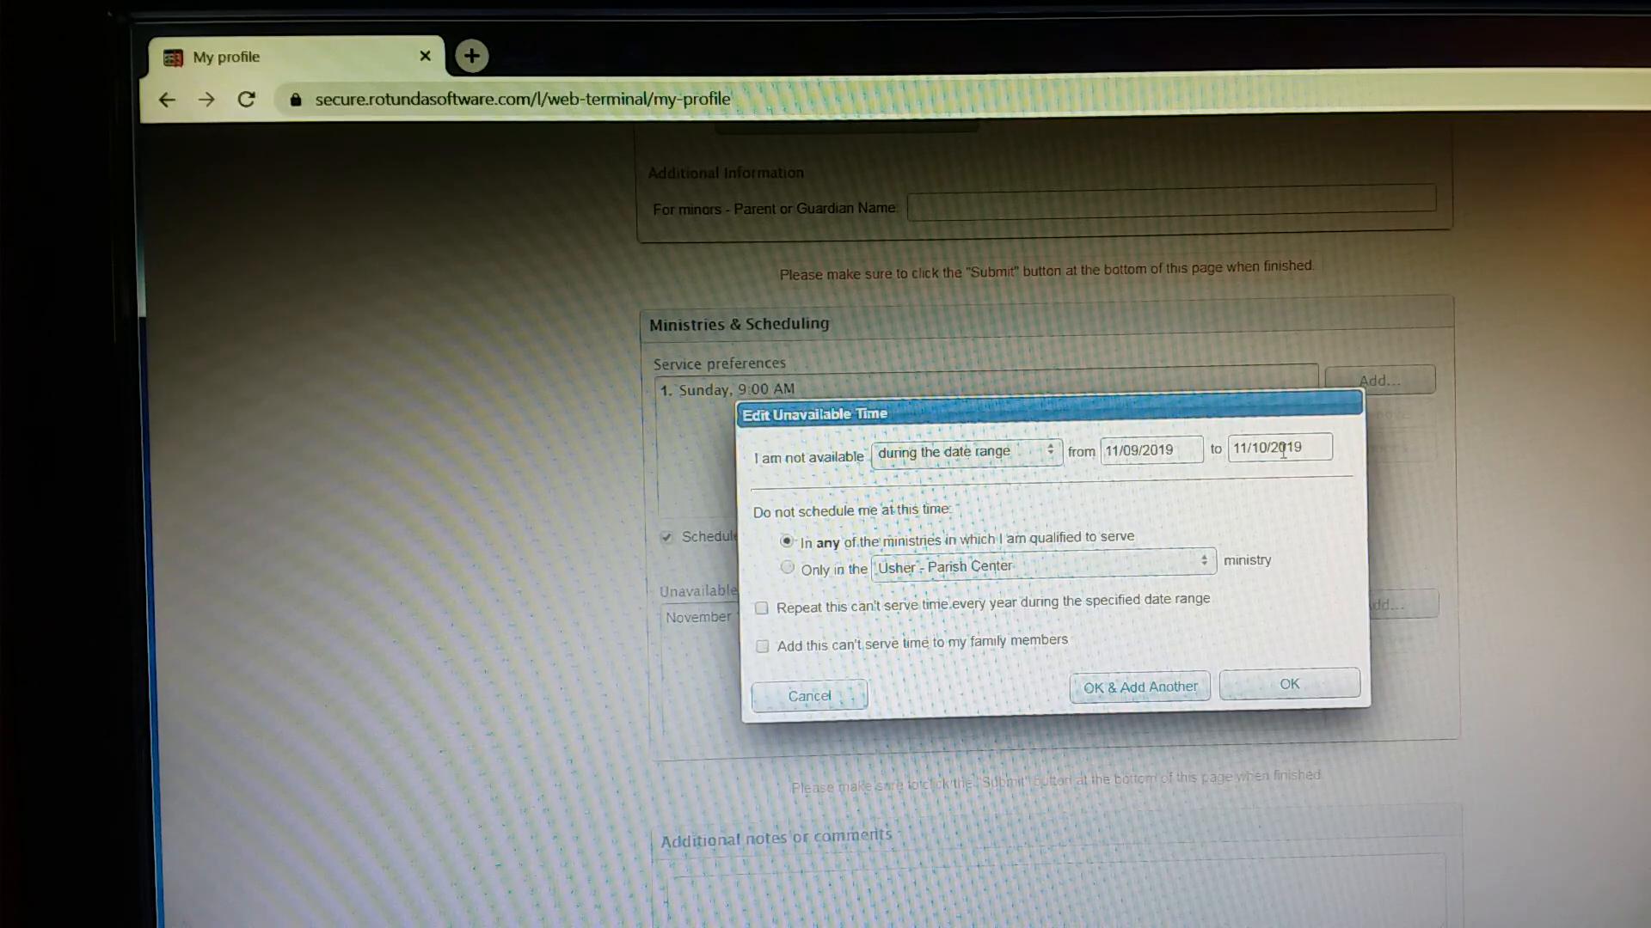
click(761, 647)
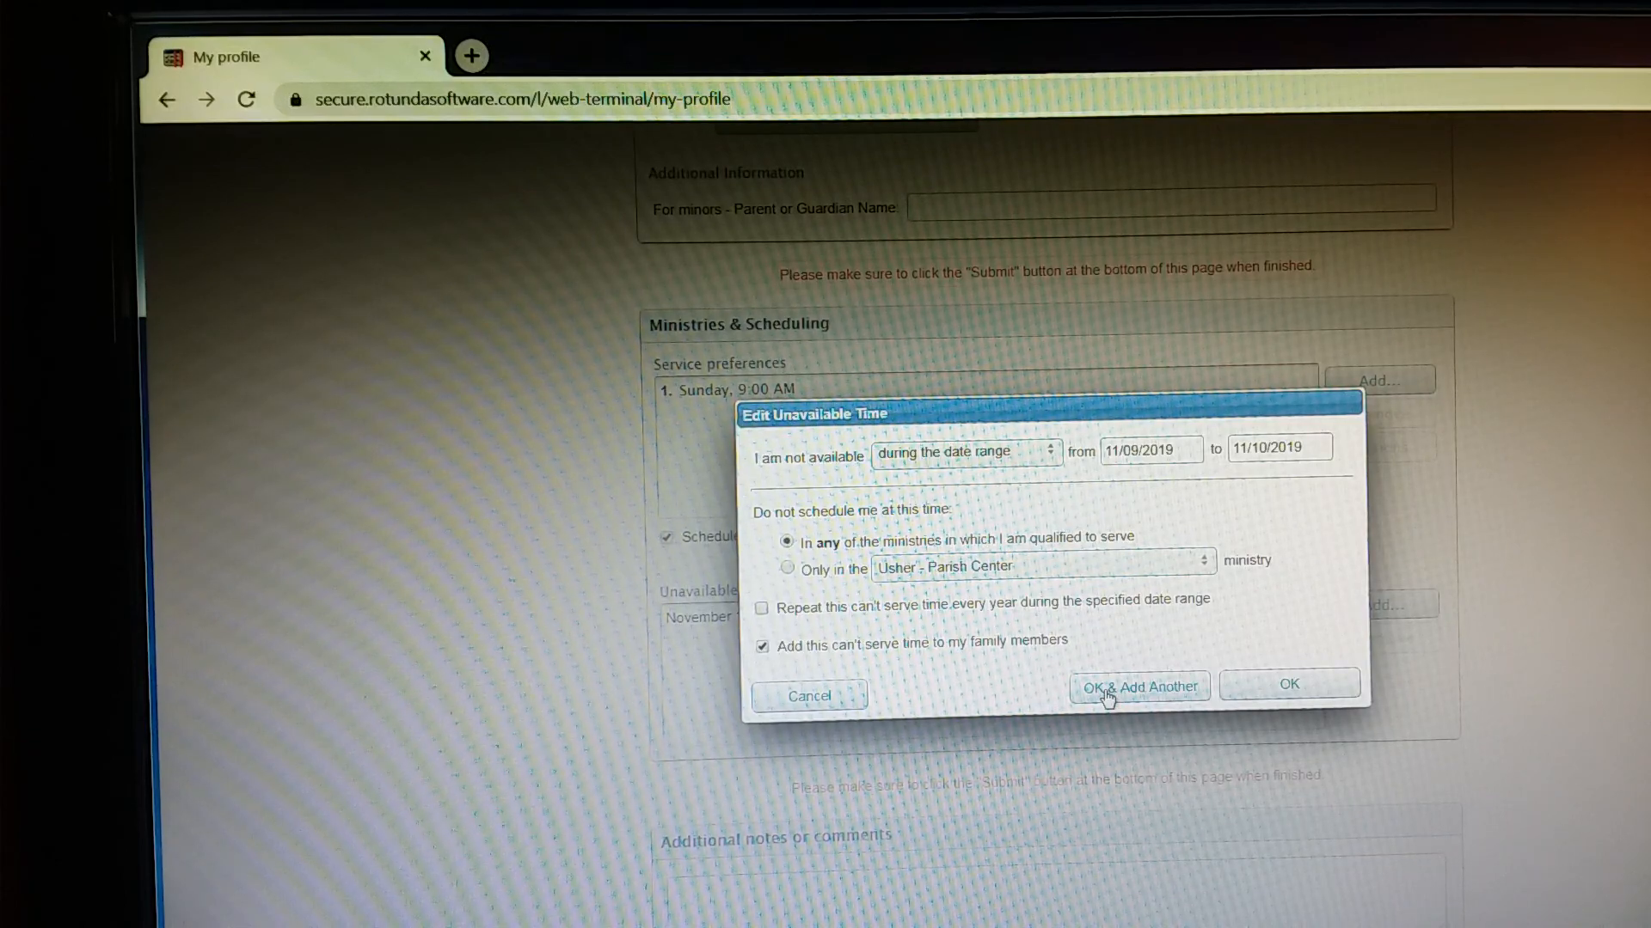
- Save the Nov 9–10 range, then add Thursday, November 28, 2019 for family members and close
click(1138, 686)
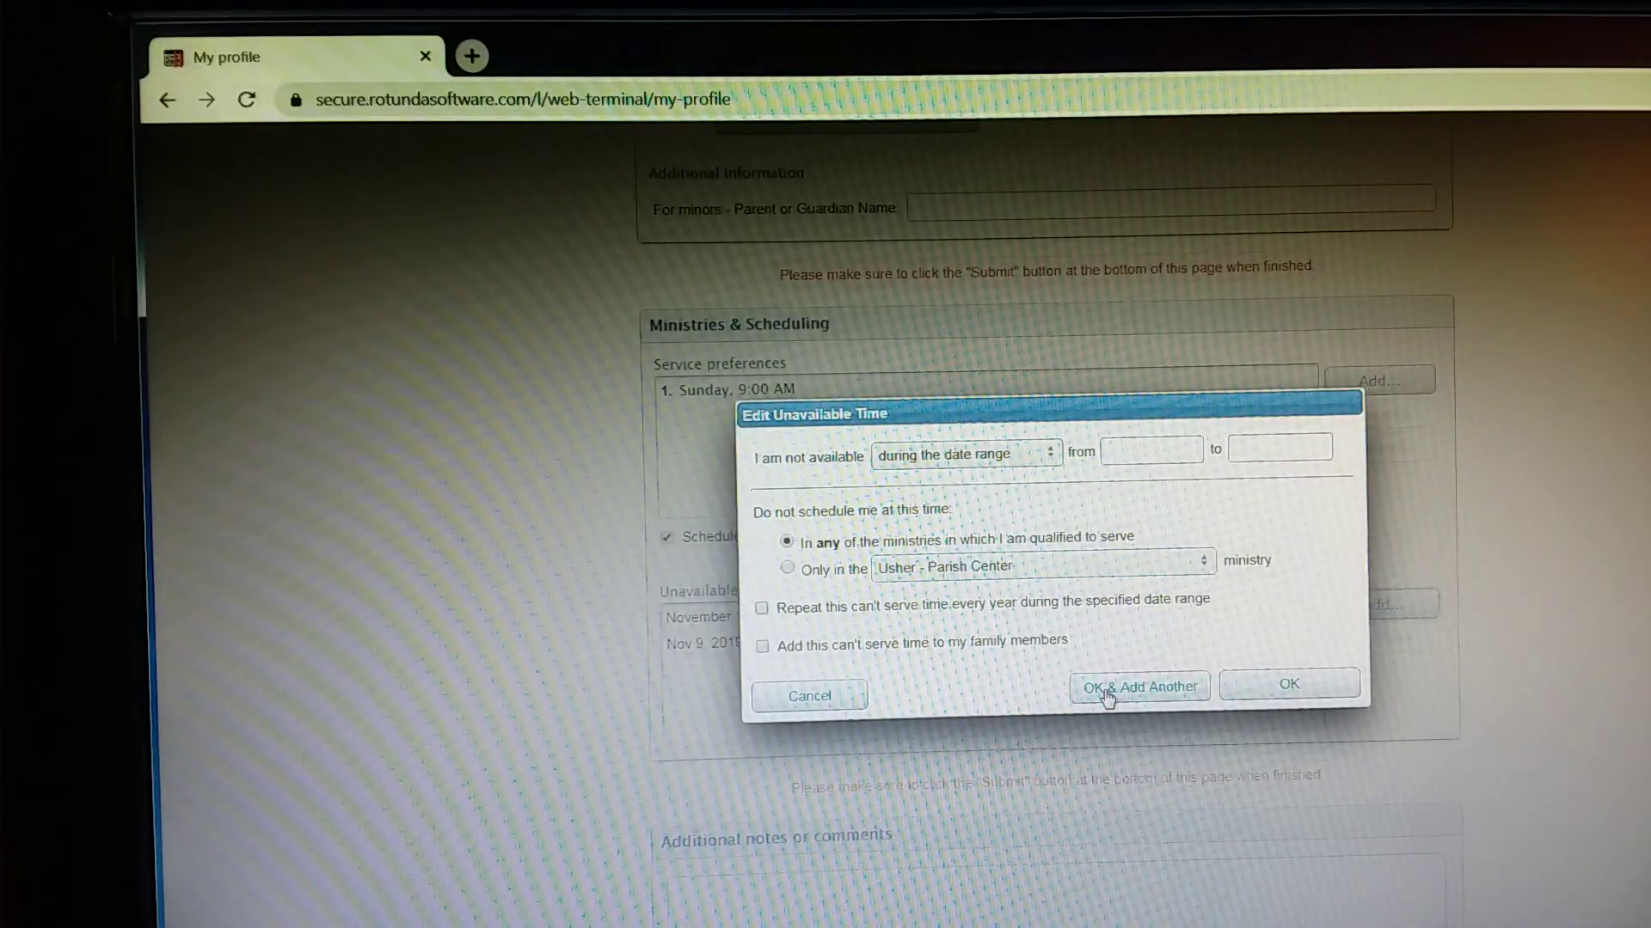
click(964, 453)
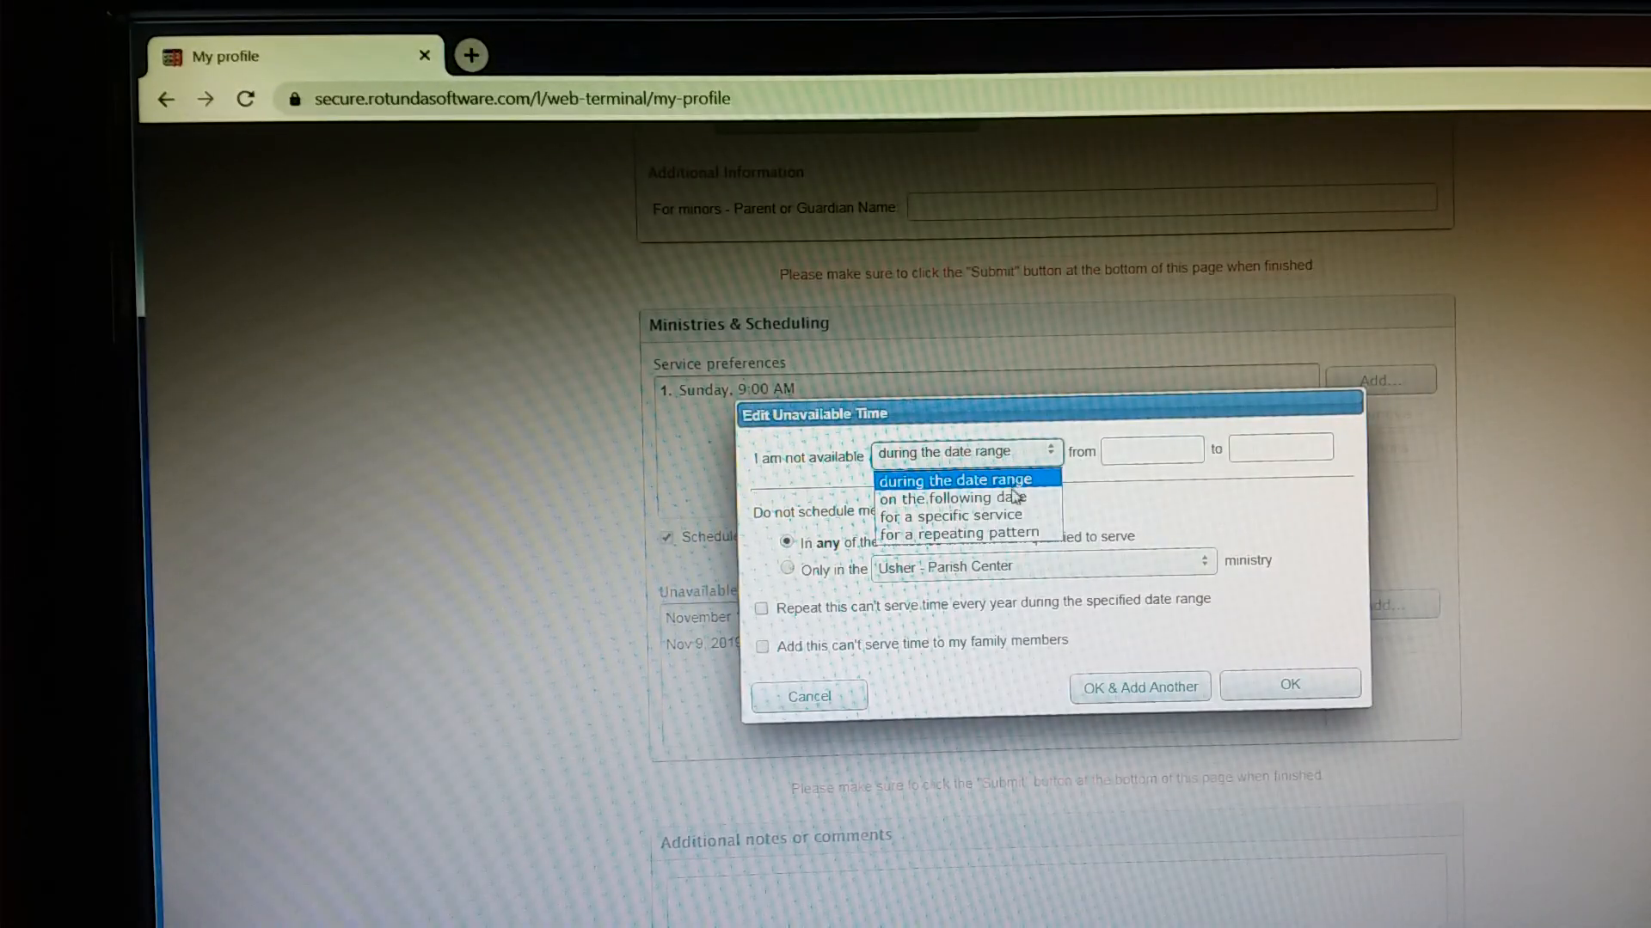
mouse_move(952, 499)
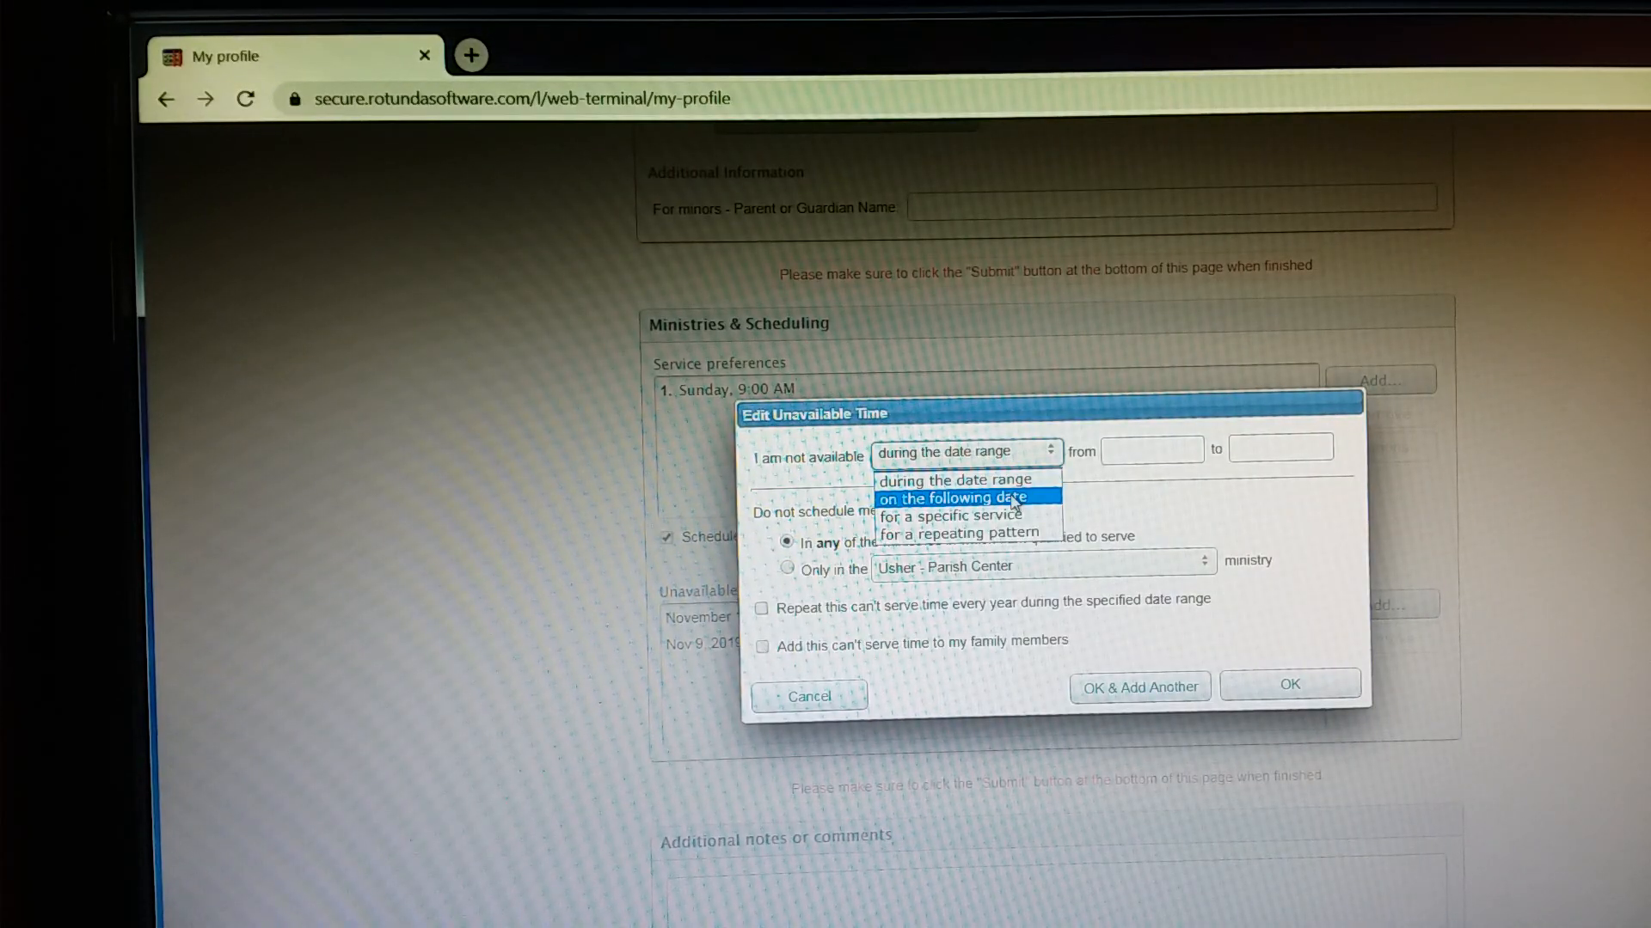
click(953, 498)
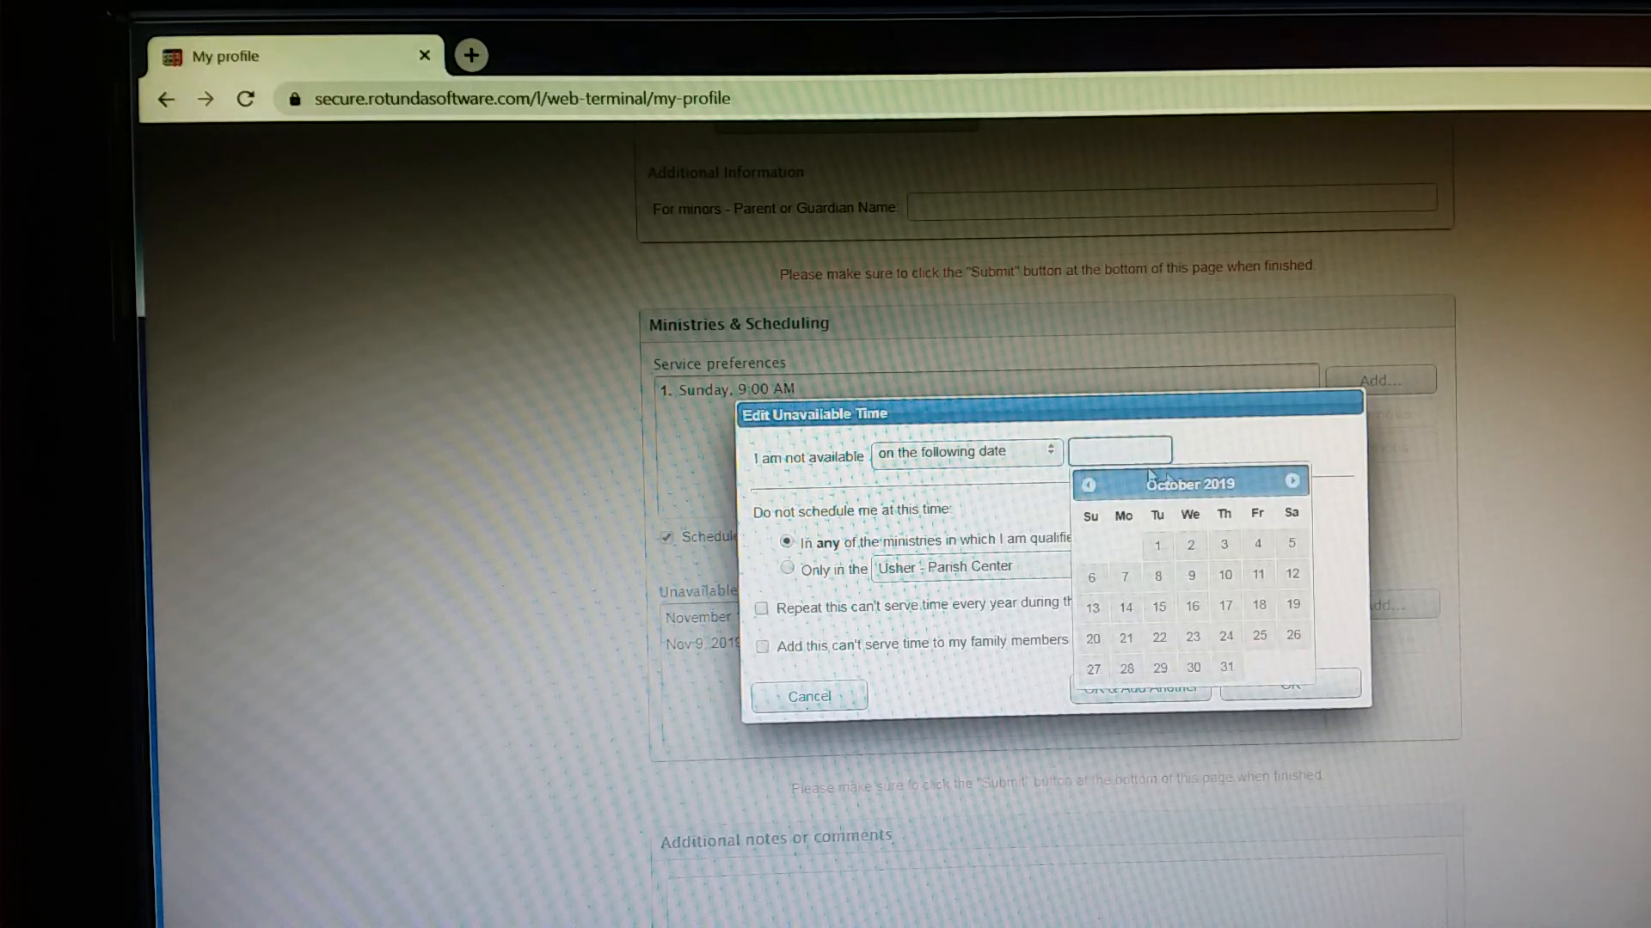
click(1291, 481)
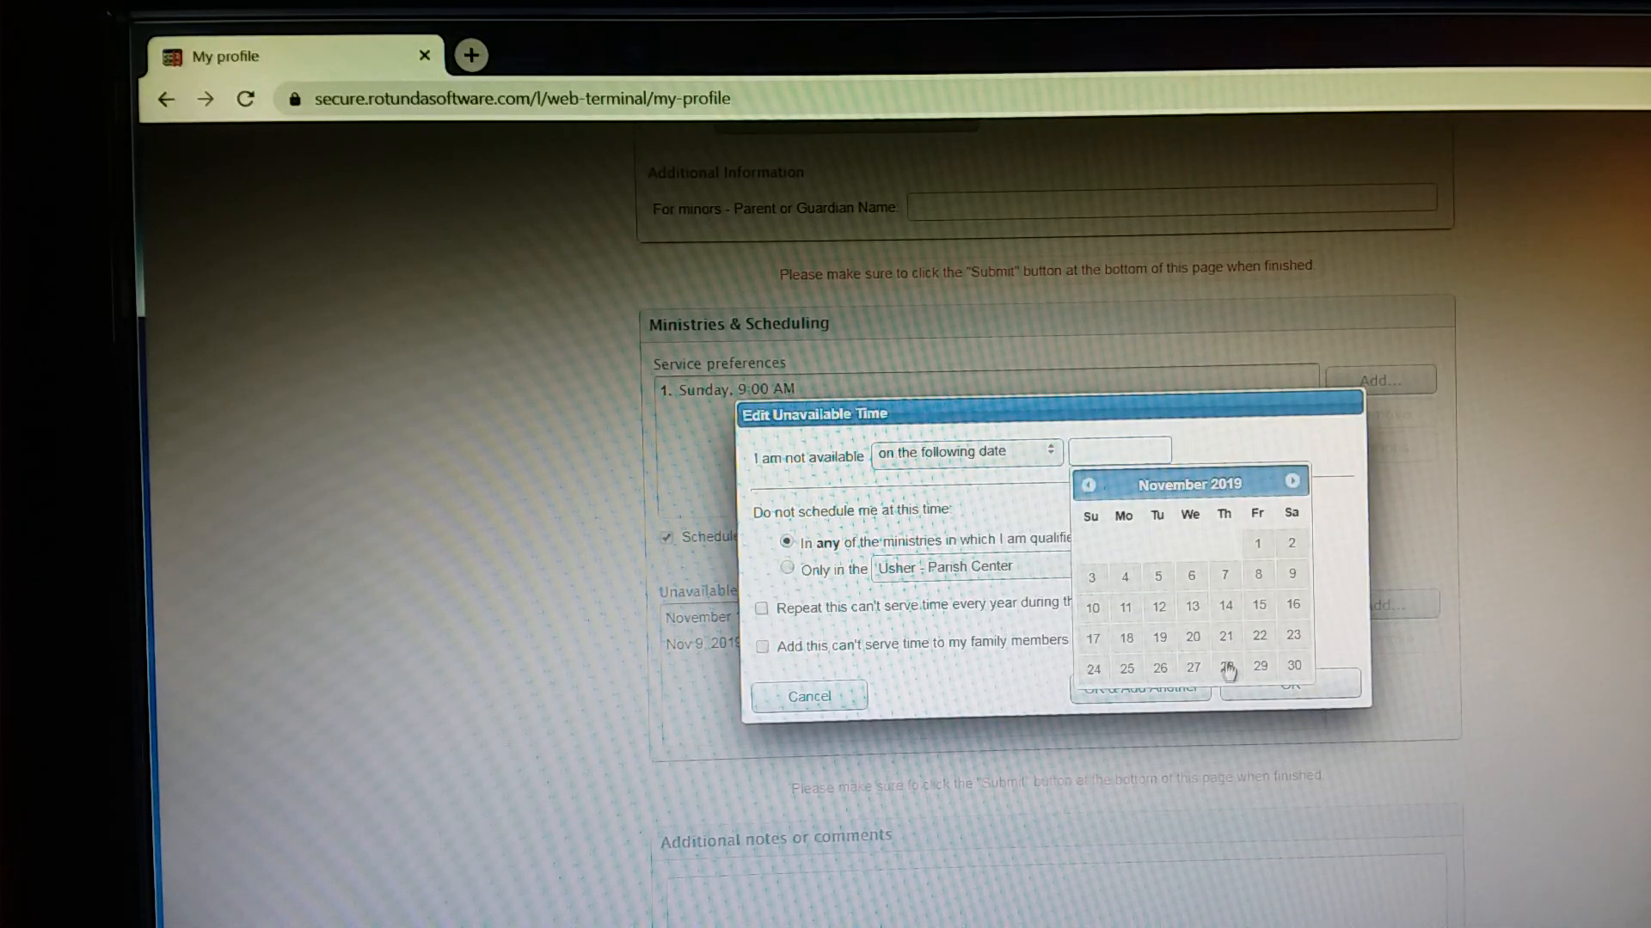
click(1224, 664)
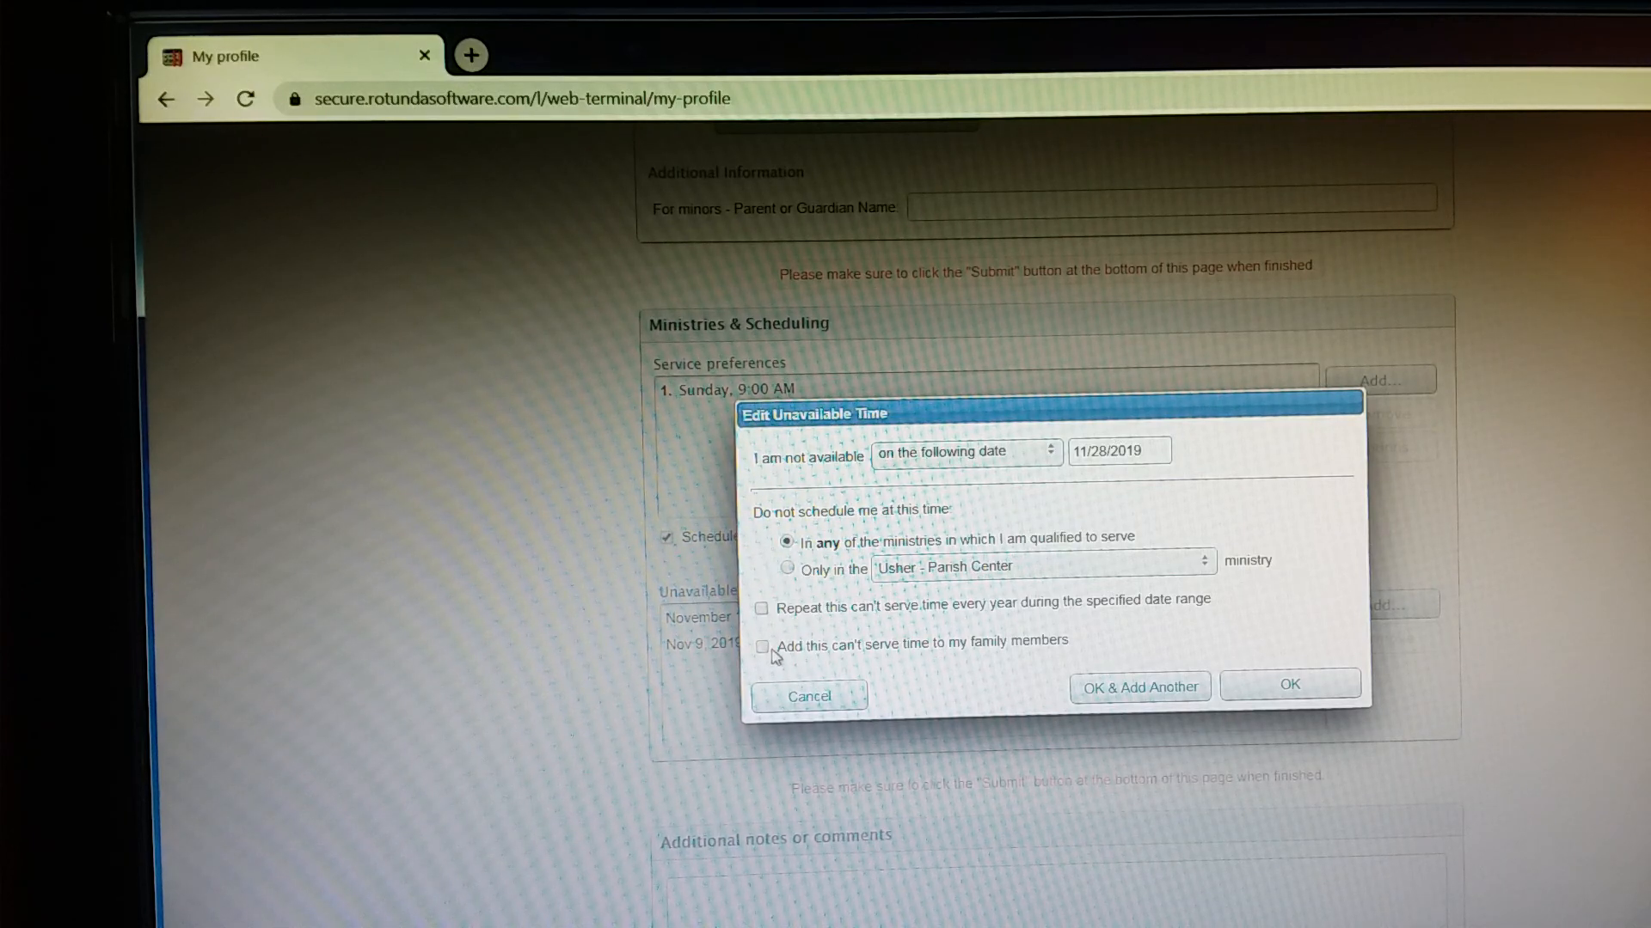
click(762, 645)
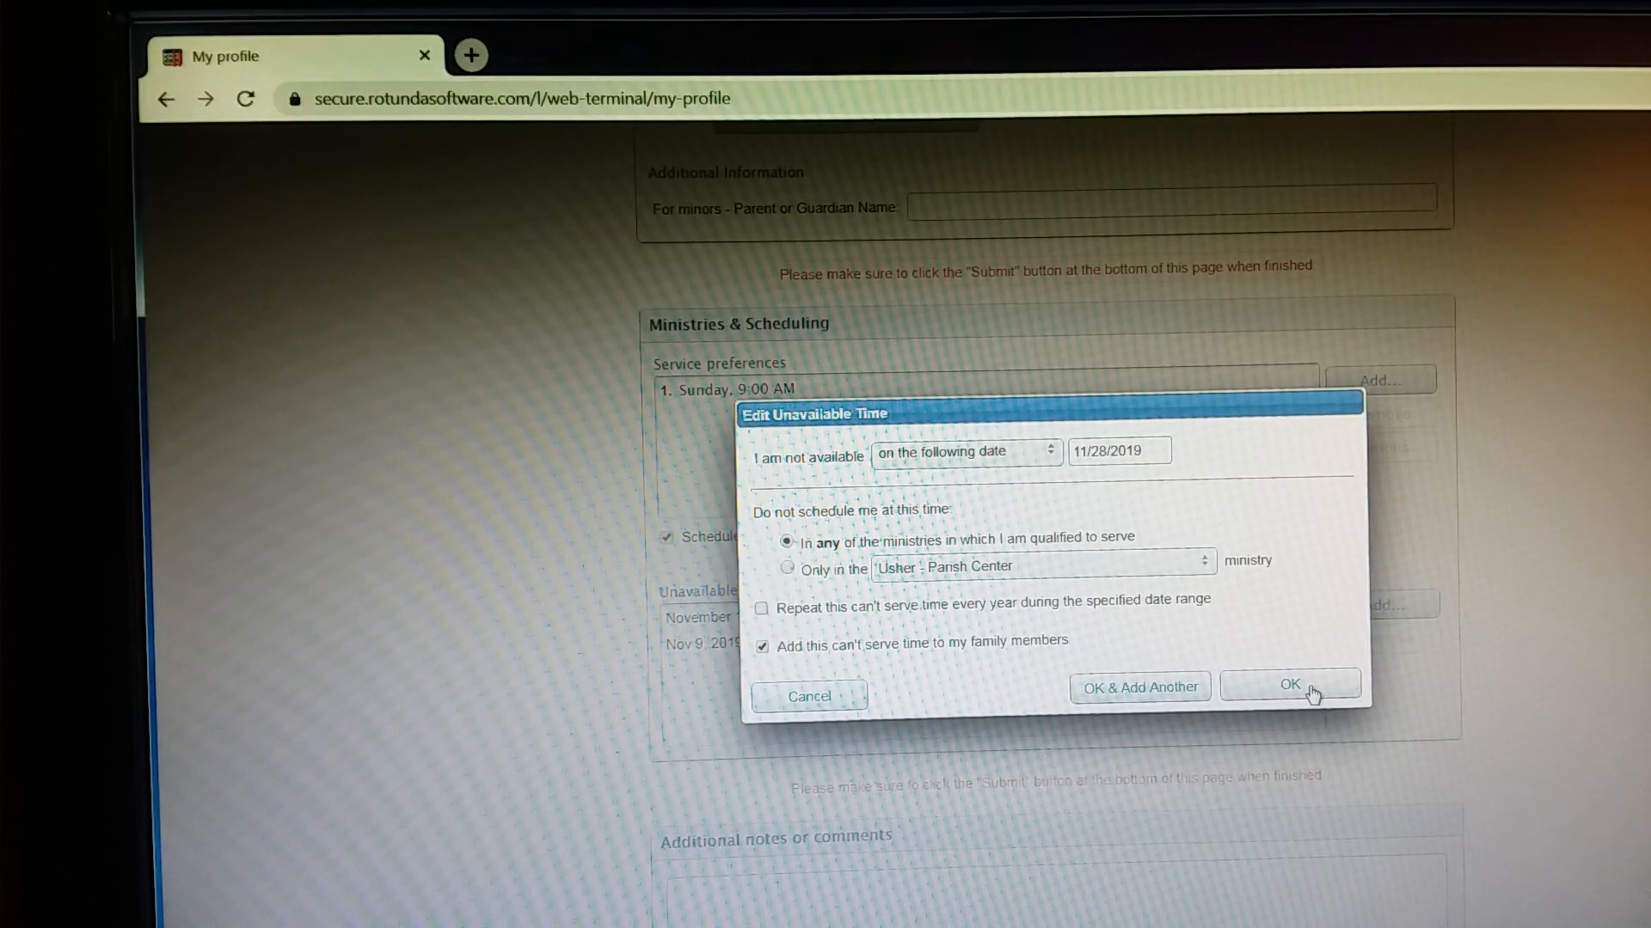
click(1290, 684)
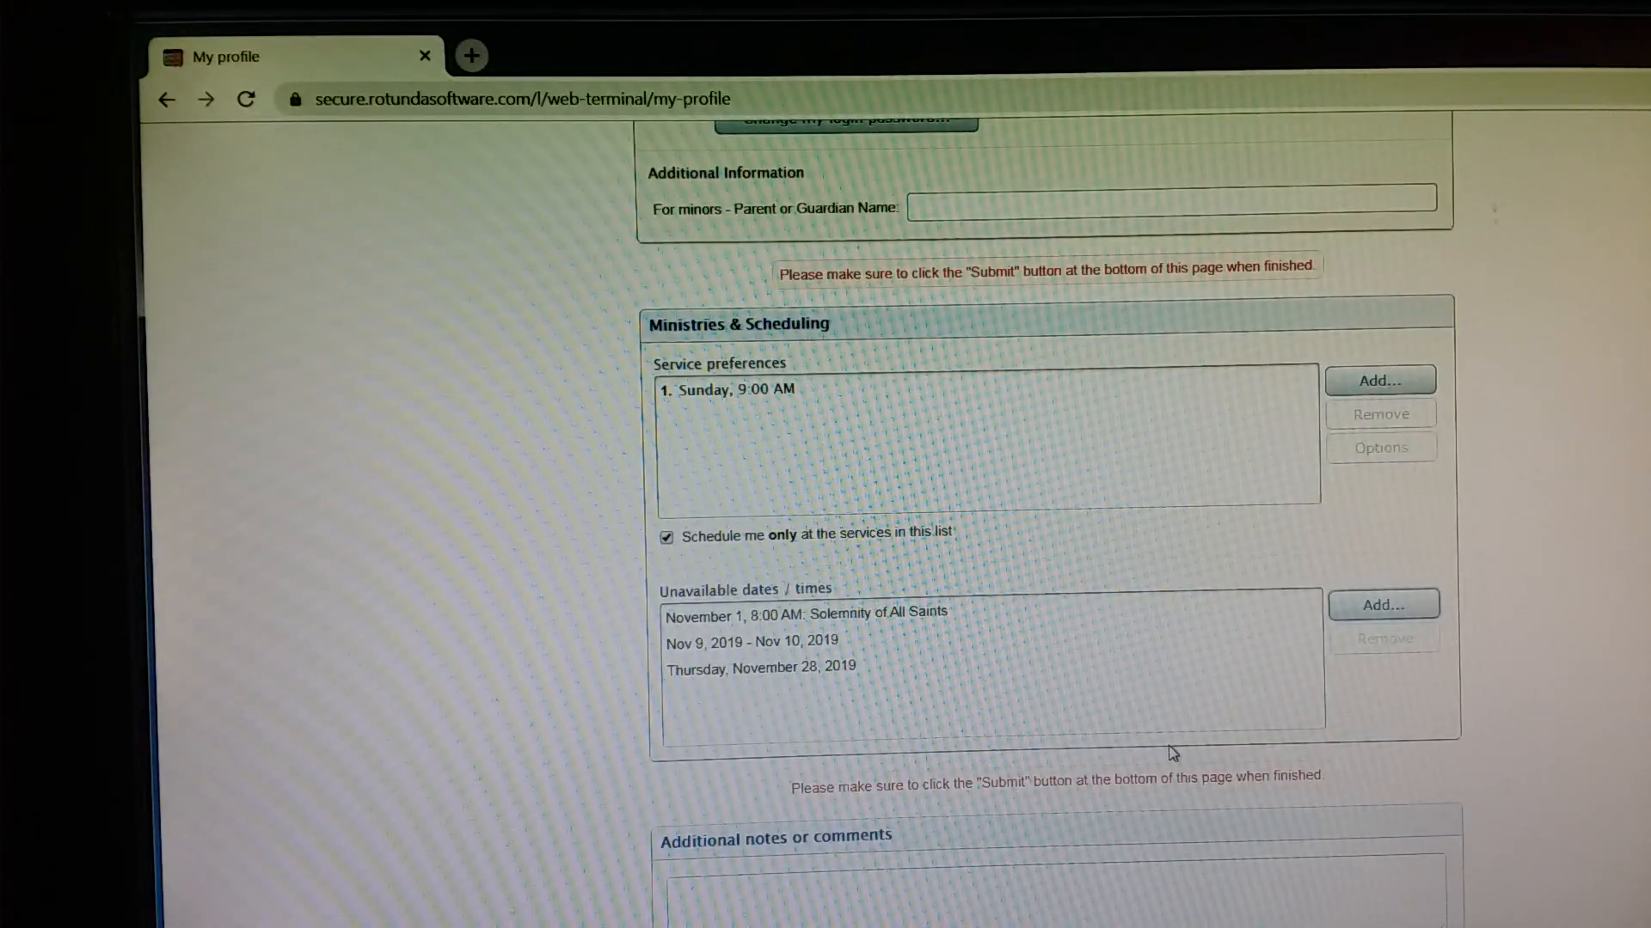
- Submit the profile change form and get the thank-you confirmation
scroll(down, 3)
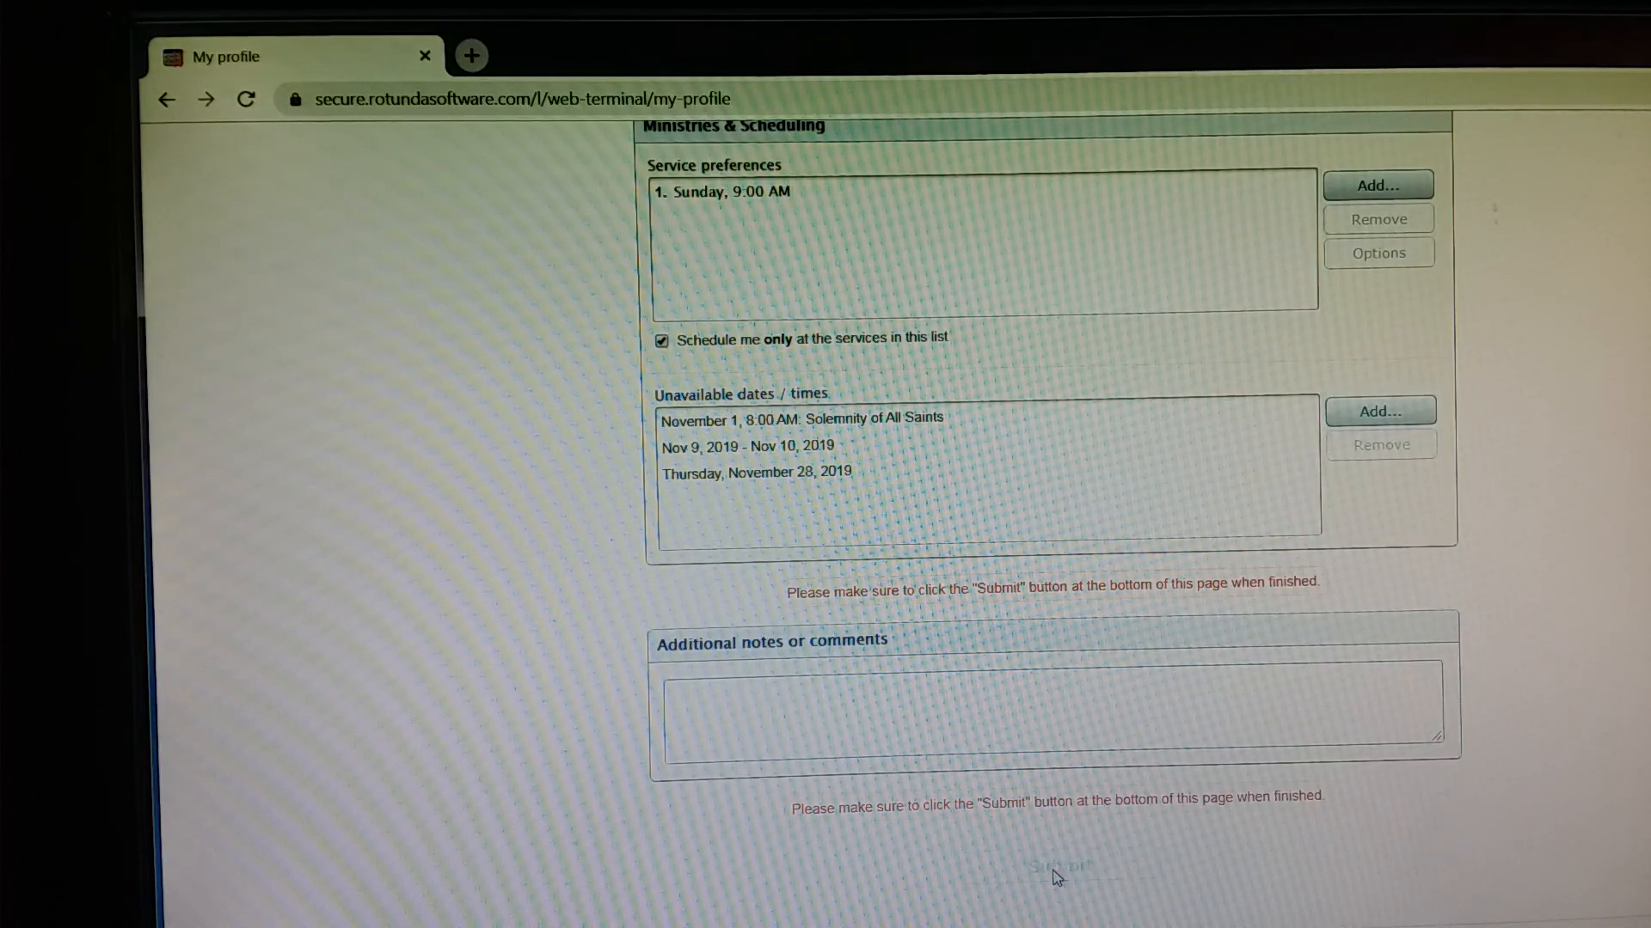
click(1059, 861)
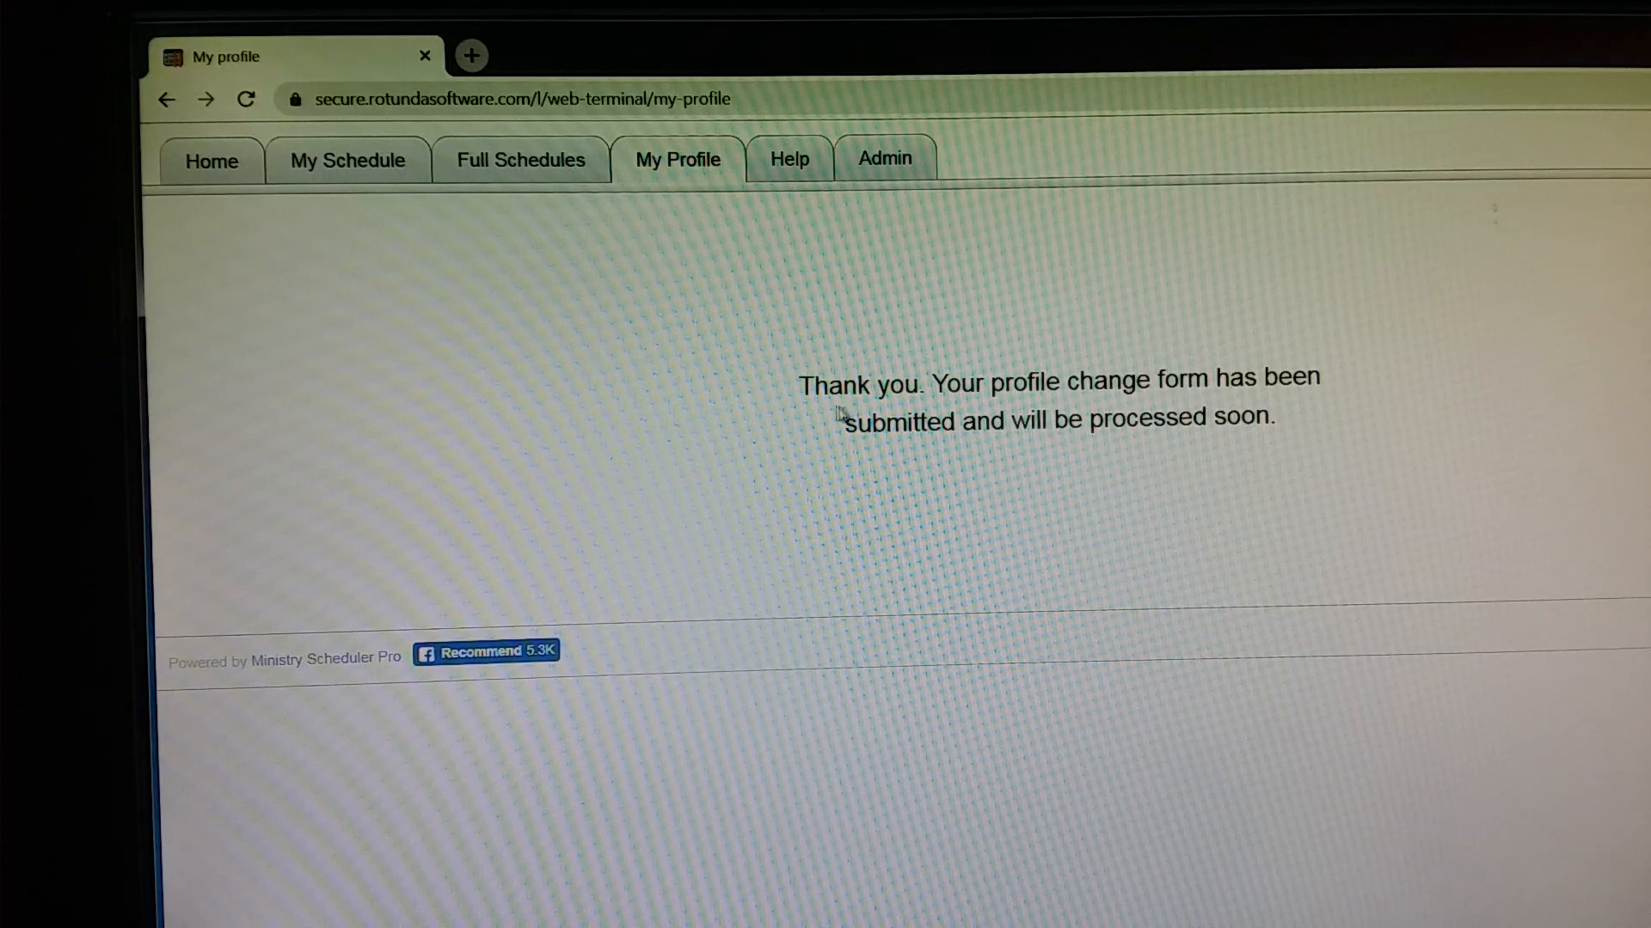